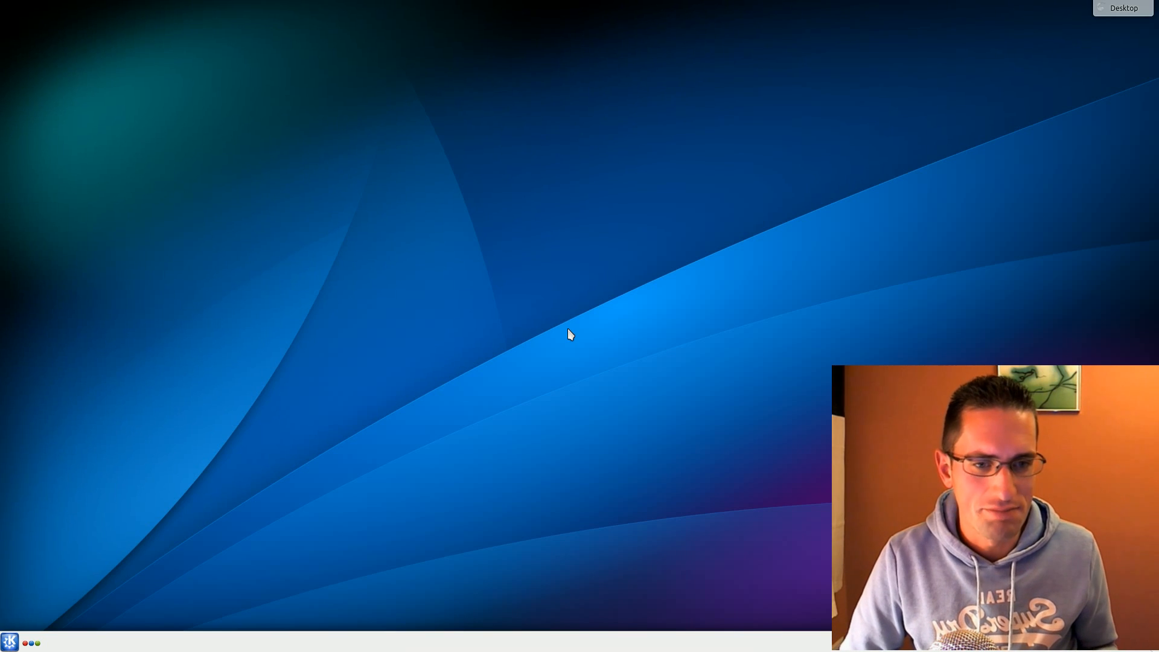
# Open the Kickoff launcher and search 'muo' to find Muon Package Manager
pyautogui.click(10, 642)
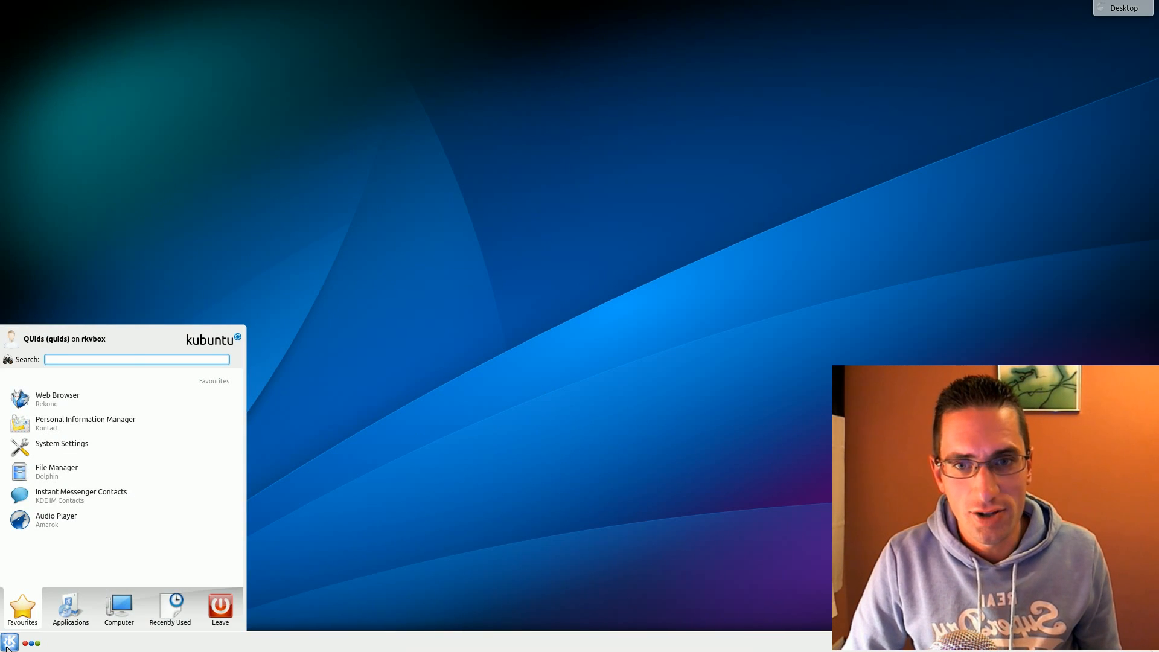
pyautogui.write('muo')
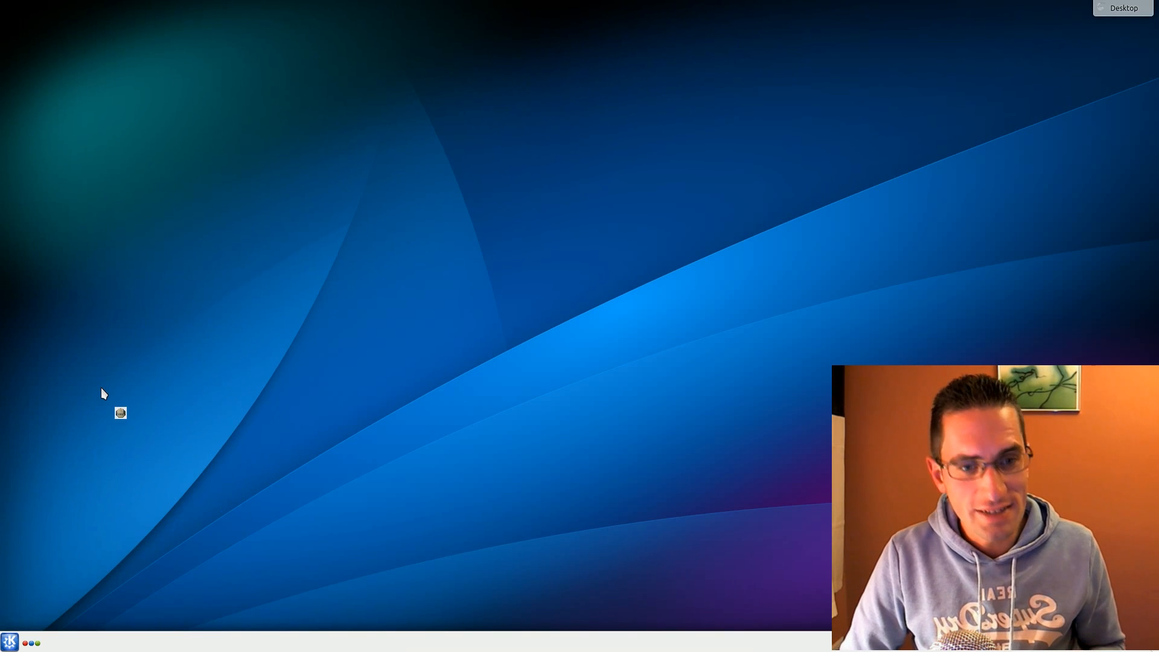
# Launch Muon, filter packages by 'calligra' and select the calligra suite package
pyautogui.doubleClick(119, 412)
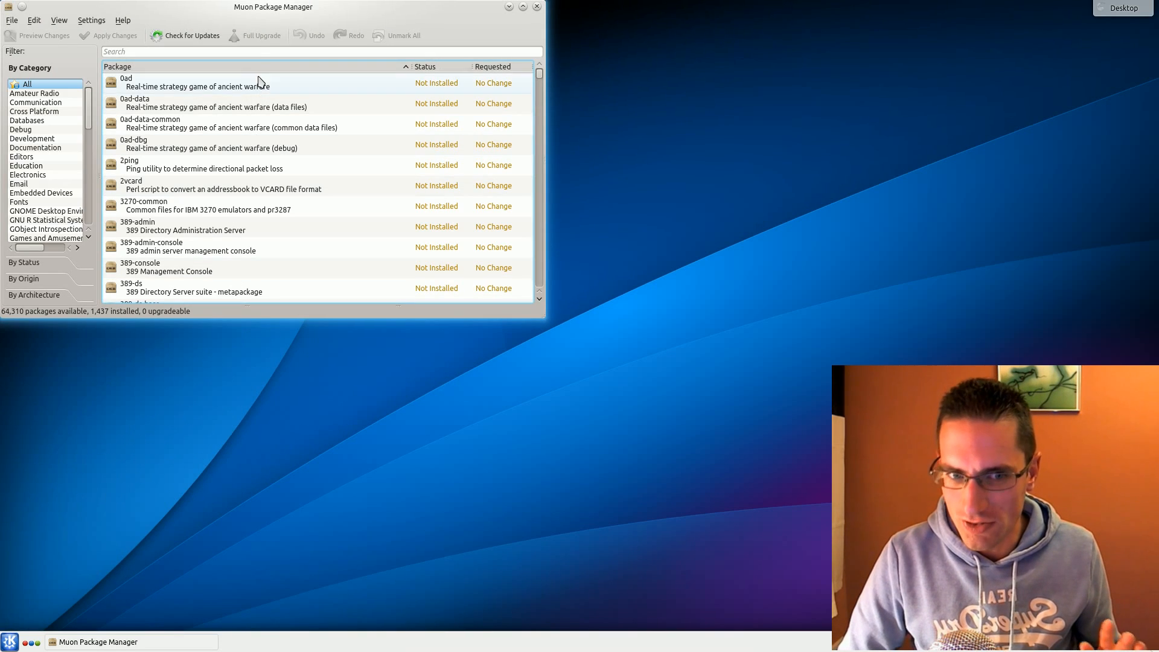
pyautogui.write('calligra')
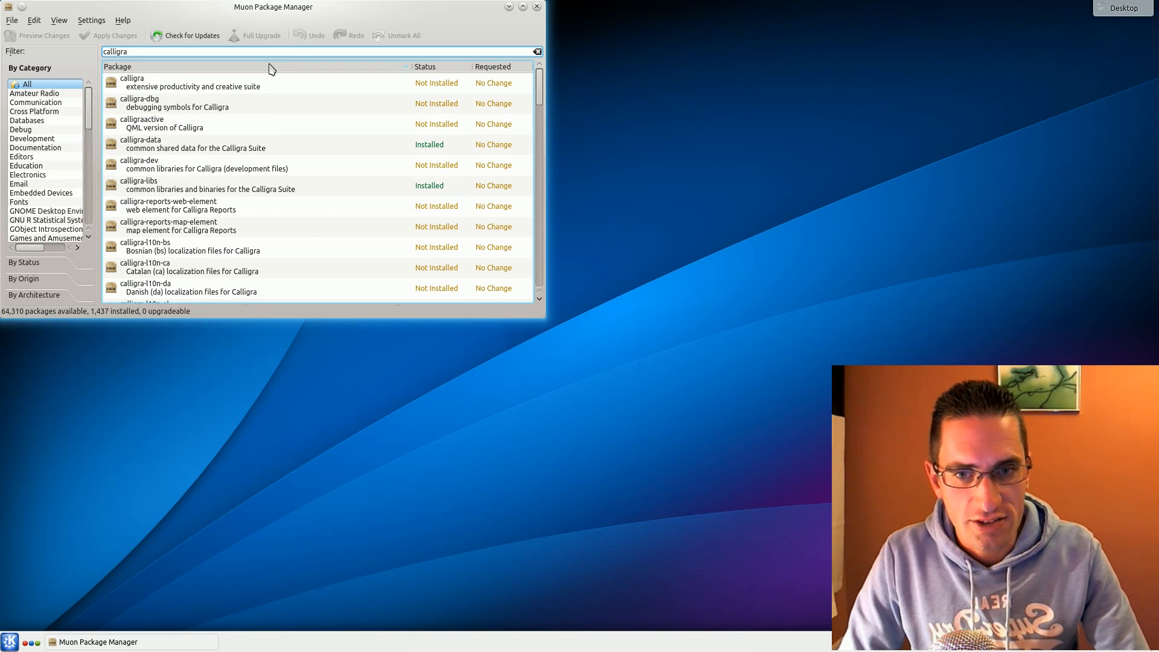
pyautogui.click(117, 67)
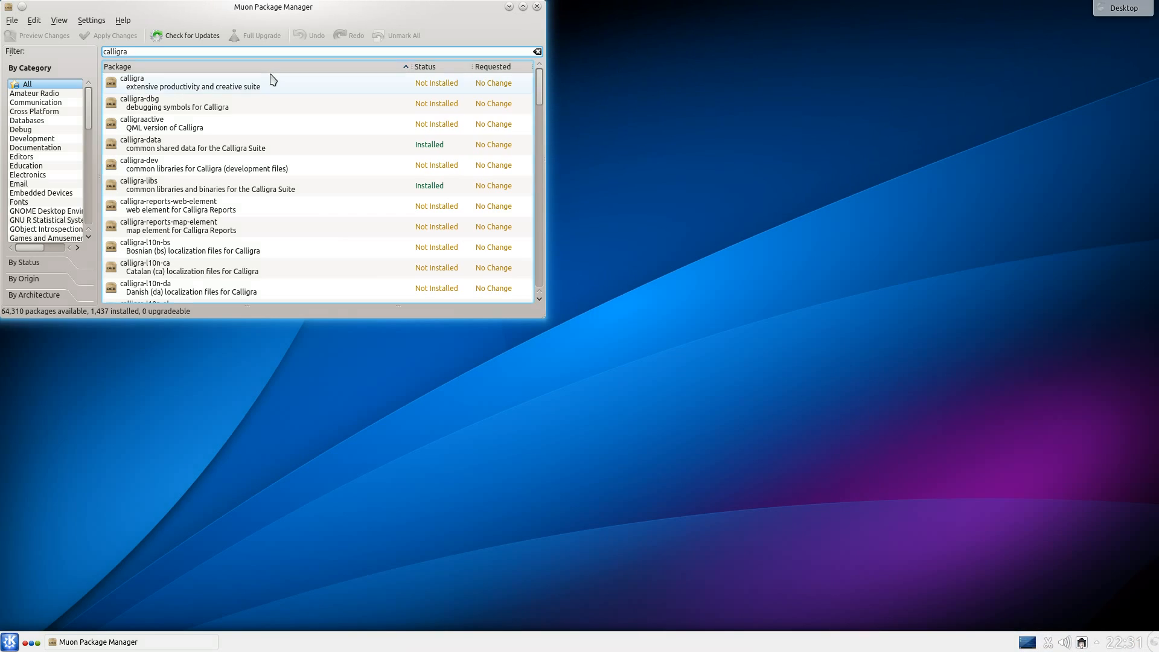
# Mark the calligra metapackage for installation and review the 22 queued packages (30.1 MiB)
pyautogui.click(521, 6)
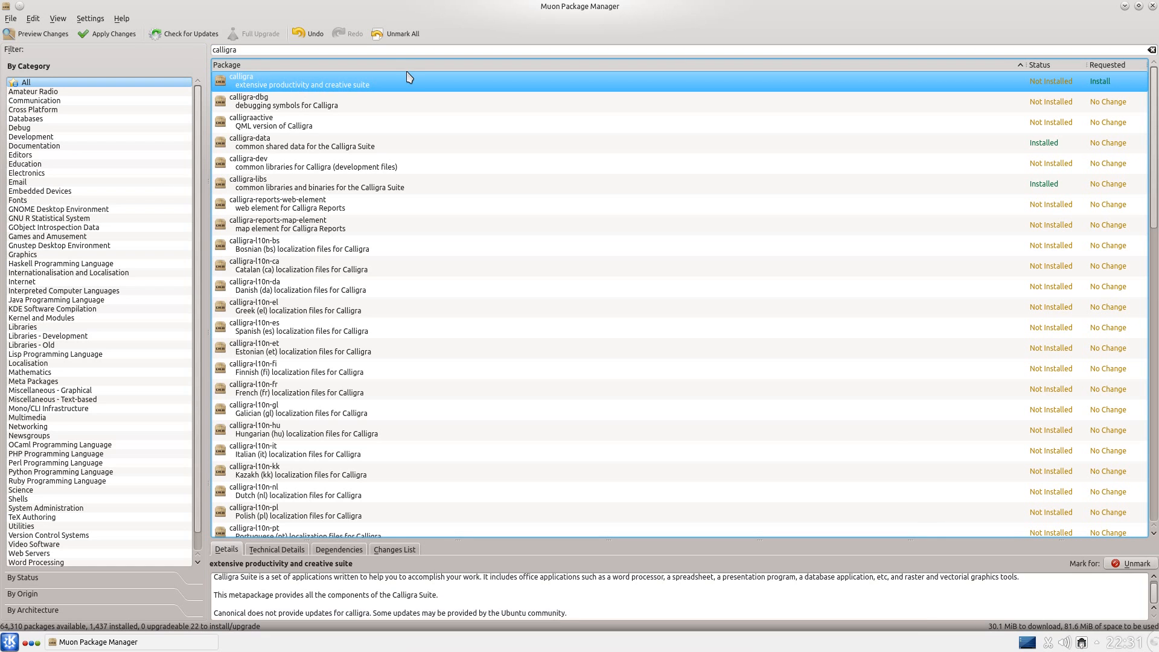
pyautogui.moveTo(404, 83)
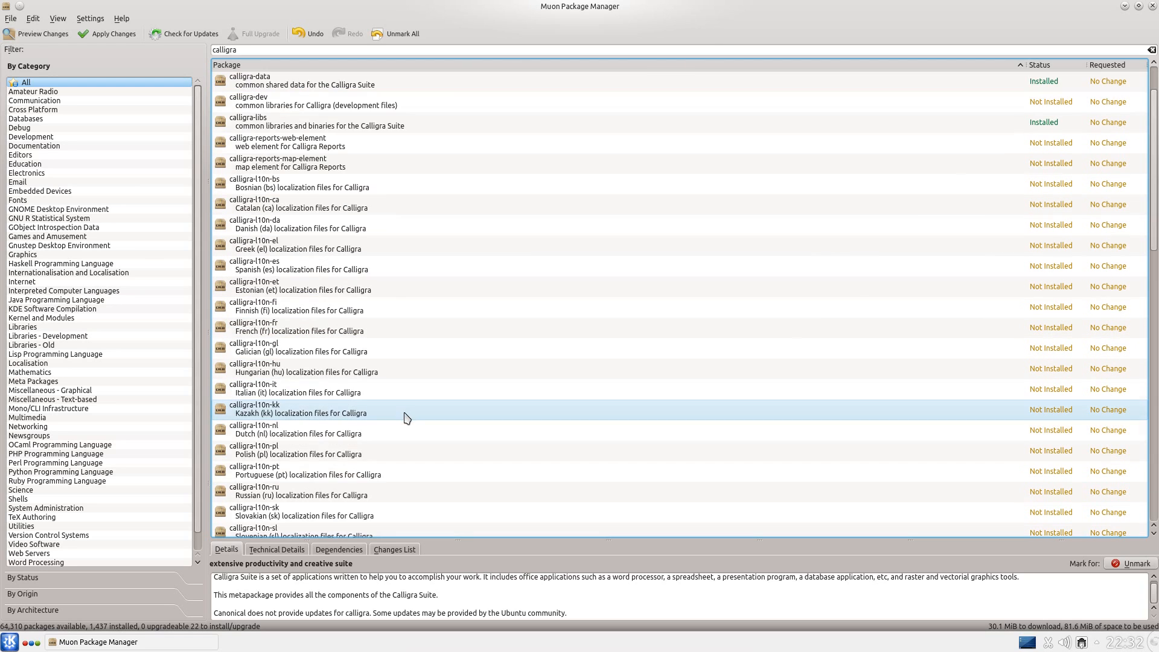
pyautogui.scroll(-3)
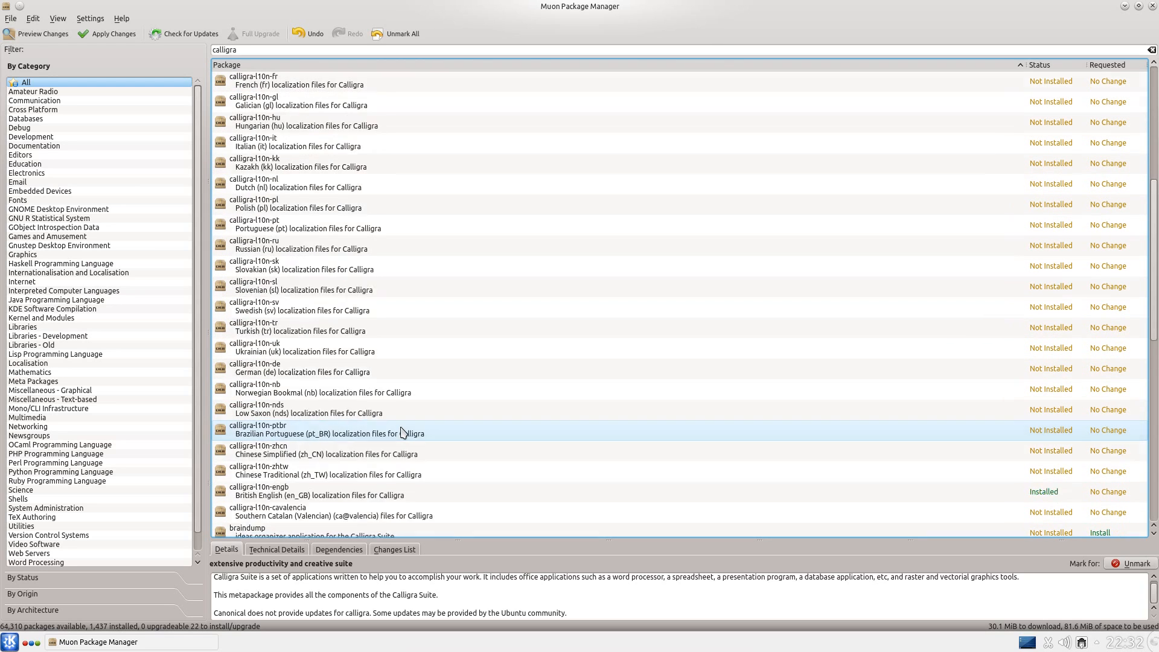
pyautogui.scroll(-3)
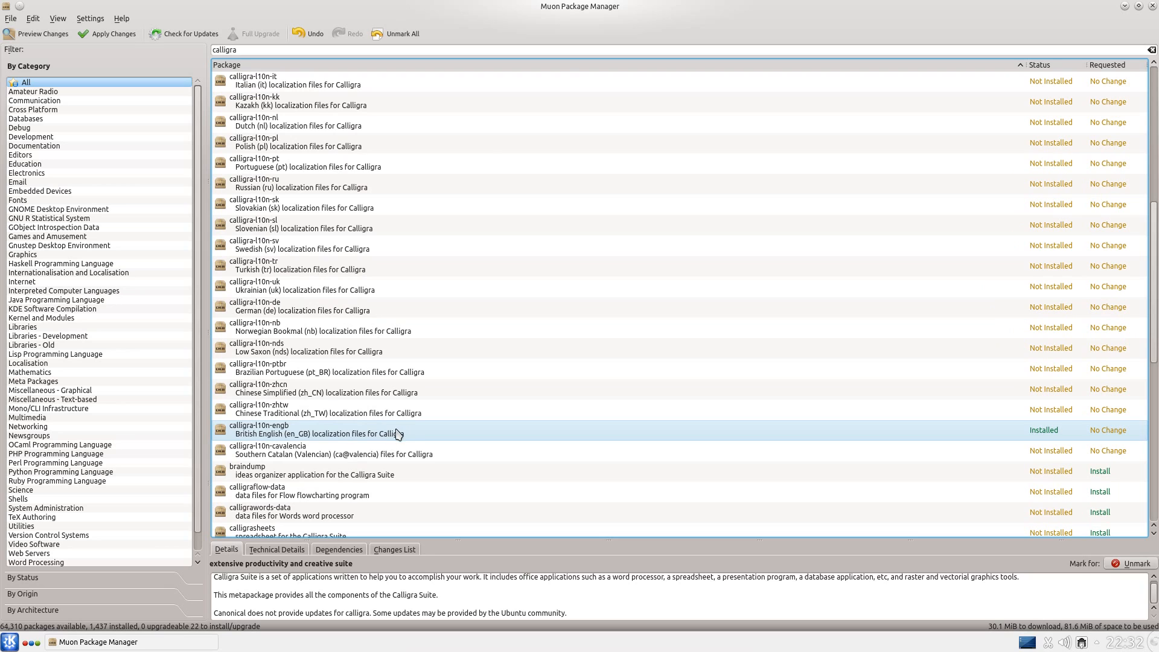
# Inspect calligra-l10n-engb, then apply changes to install the marked Calligra packages
pyautogui.click(318, 429)
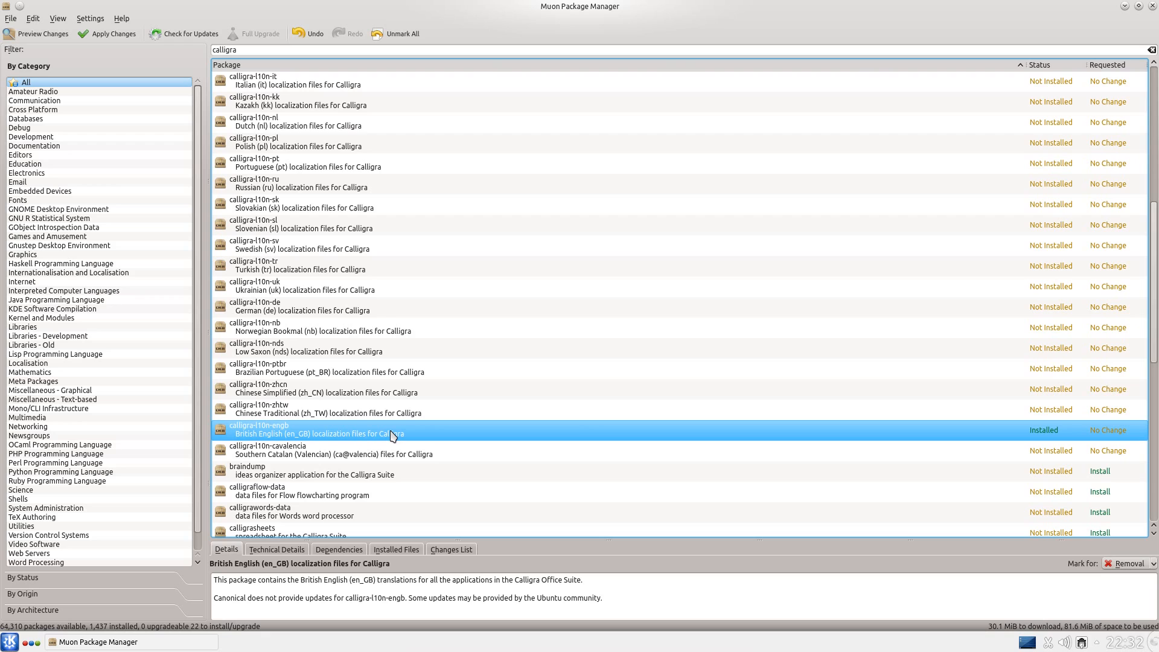
pyautogui.scroll(-3)
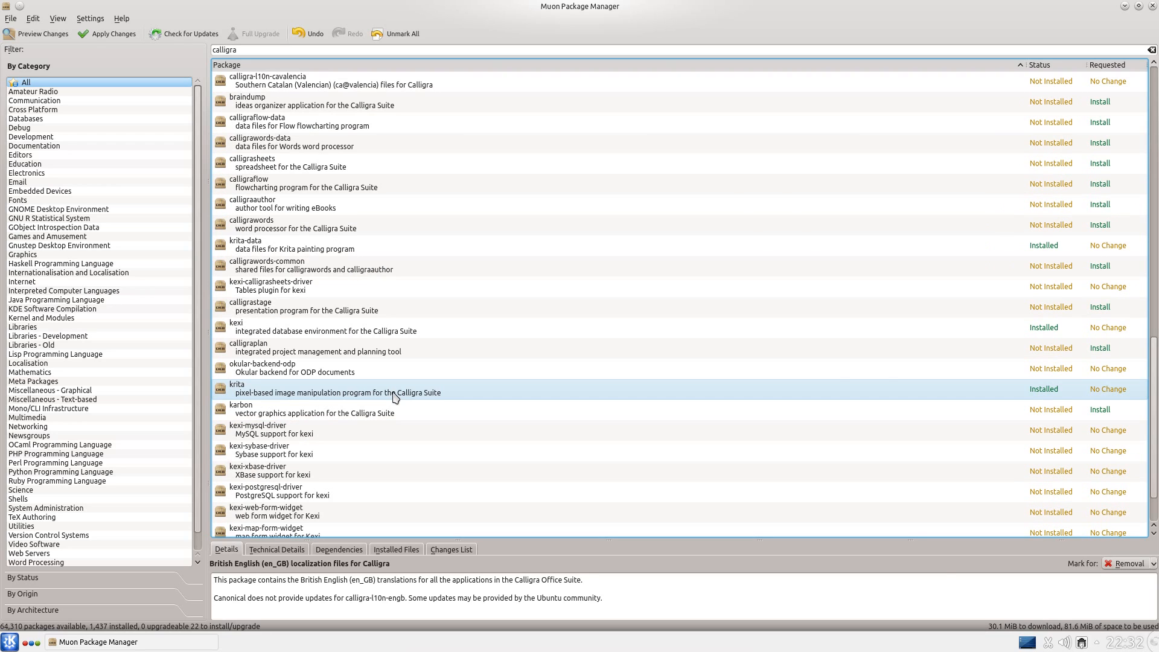
pyautogui.scroll(-3)
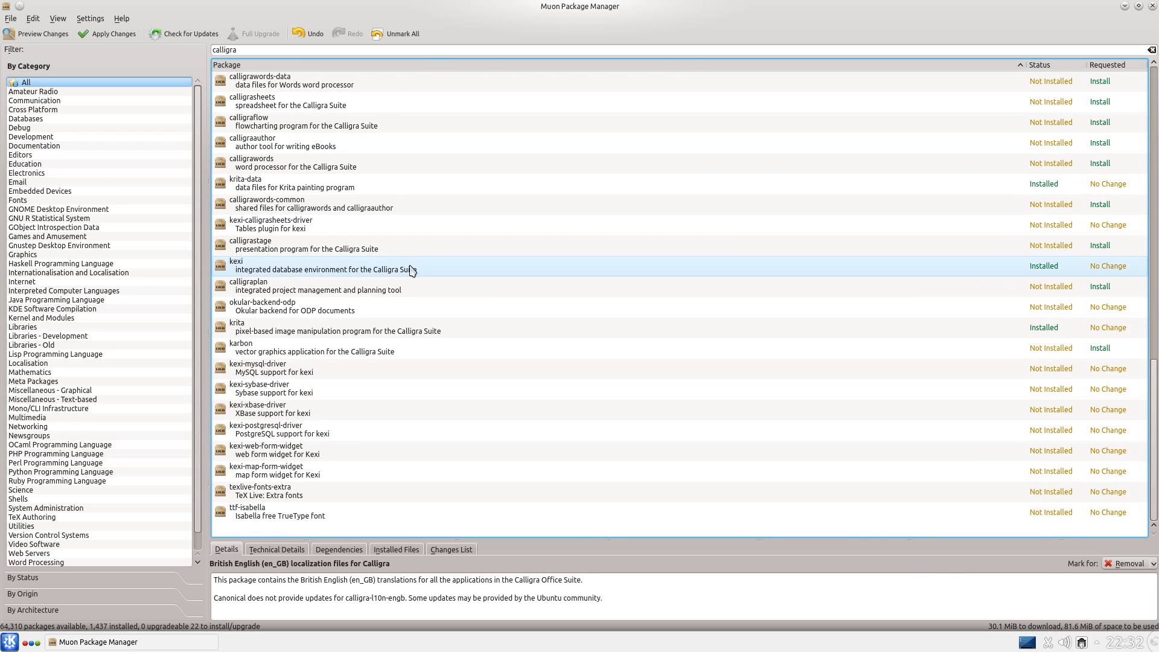
pyautogui.click(105, 33)
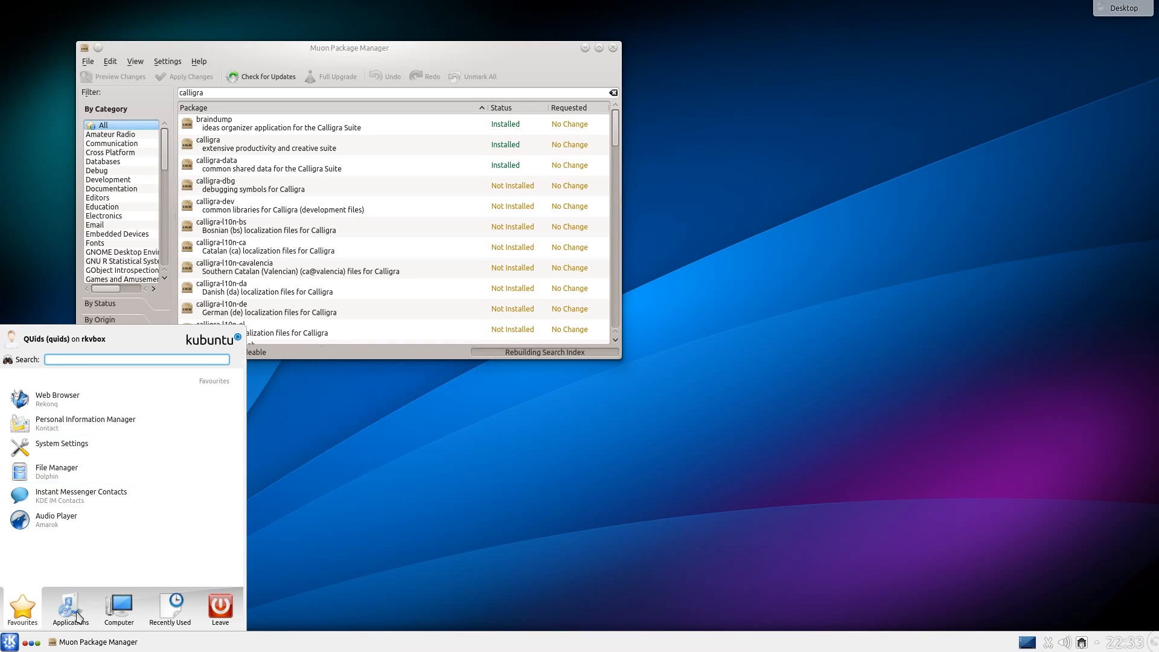
# From Kickoff's Applications > Office list, launch Calligra Flow, Kexi and Karbon
pyautogui.click(70, 607)
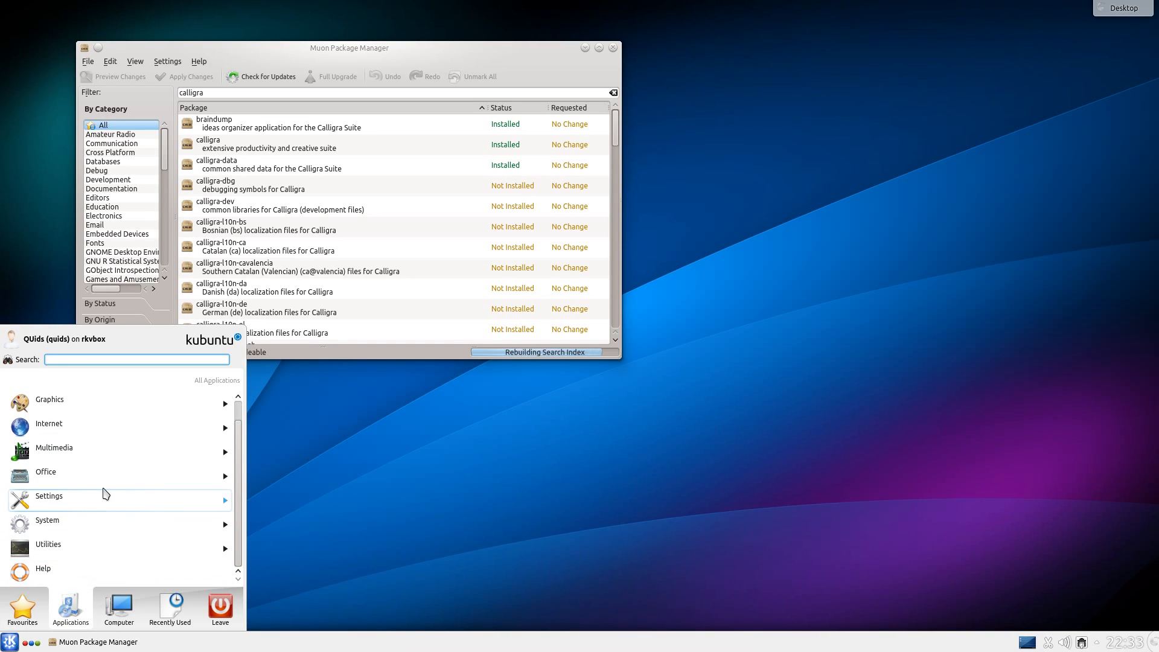
pyautogui.click(45, 471)
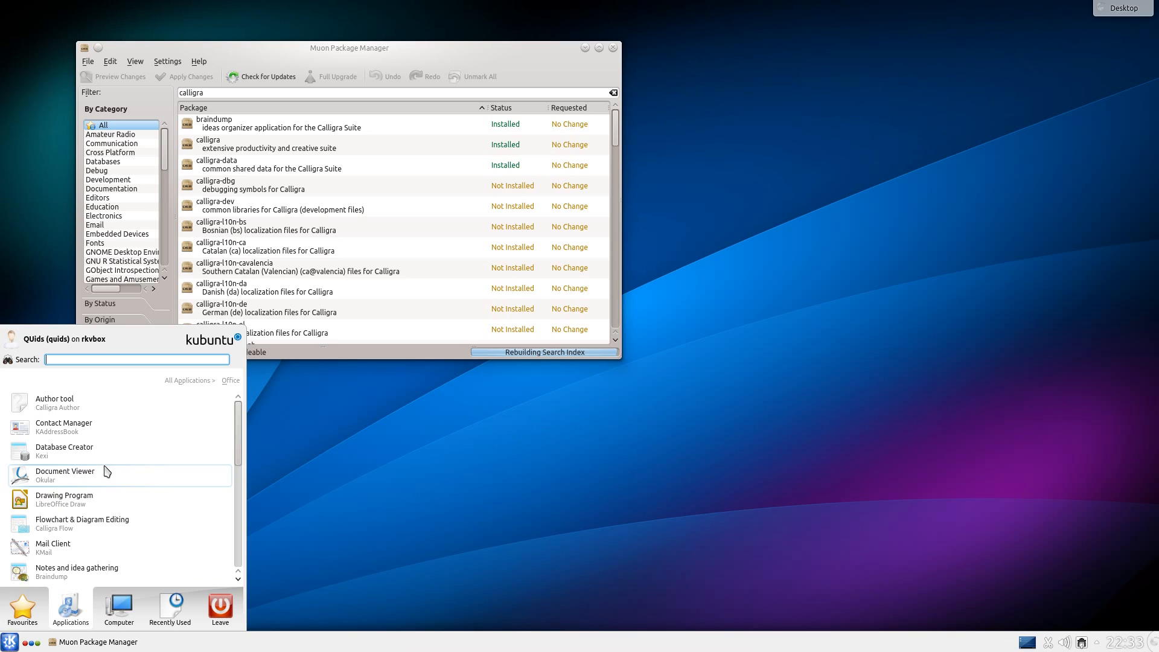
pyautogui.scroll(-3)
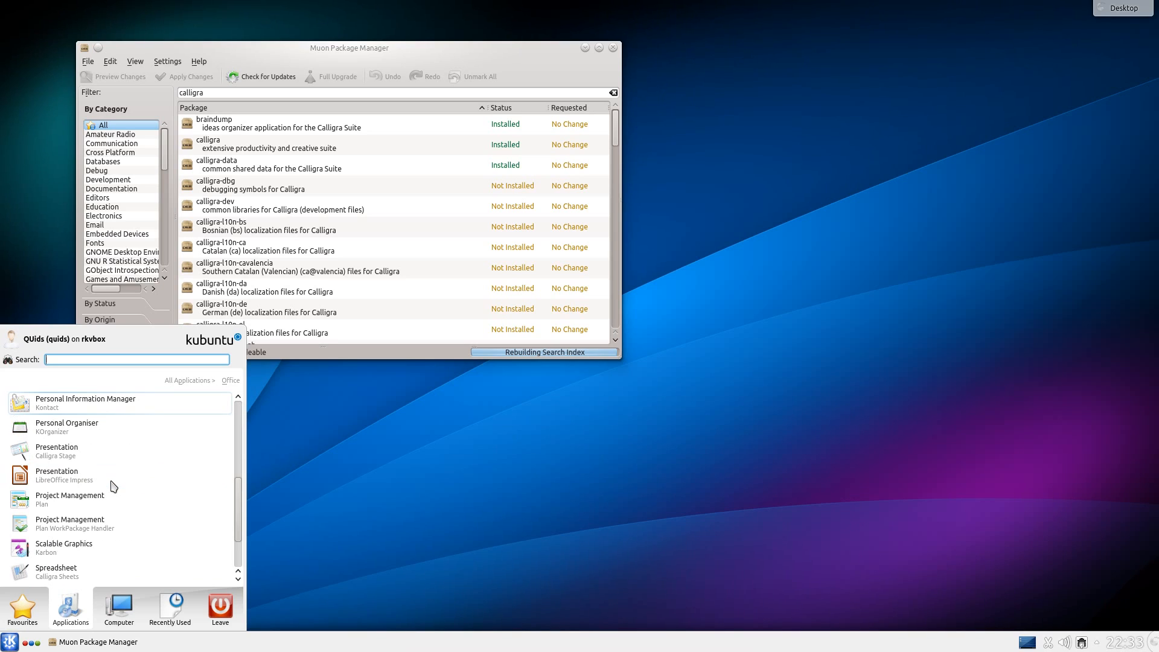
pyautogui.scroll(-3)
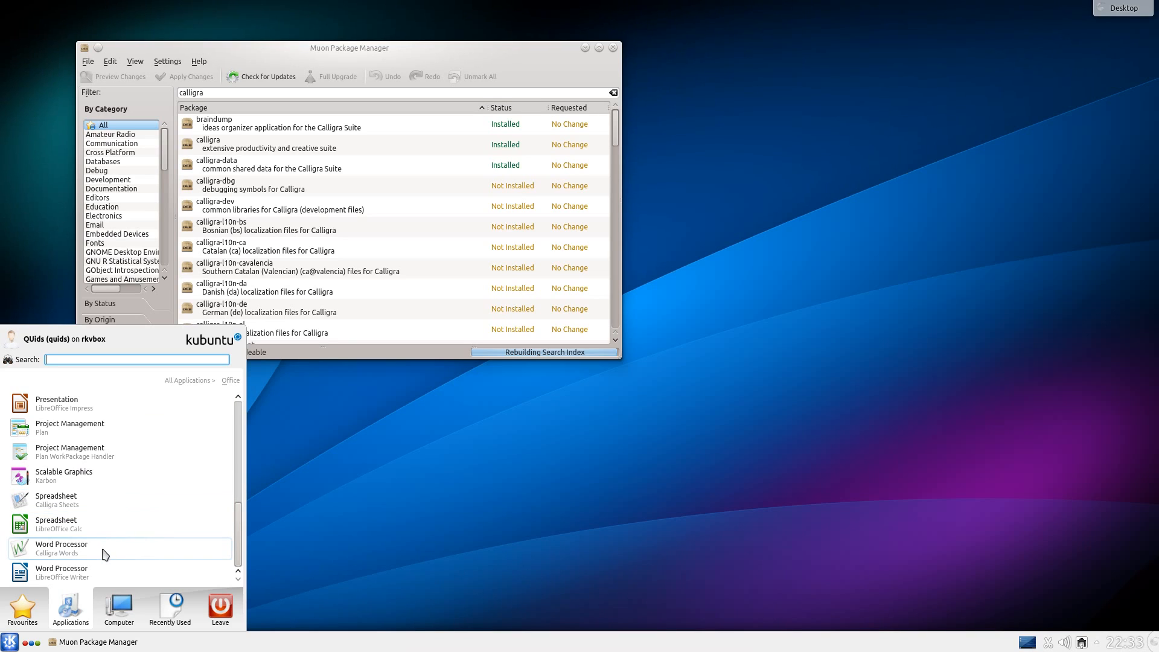
pyautogui.scroll(3)
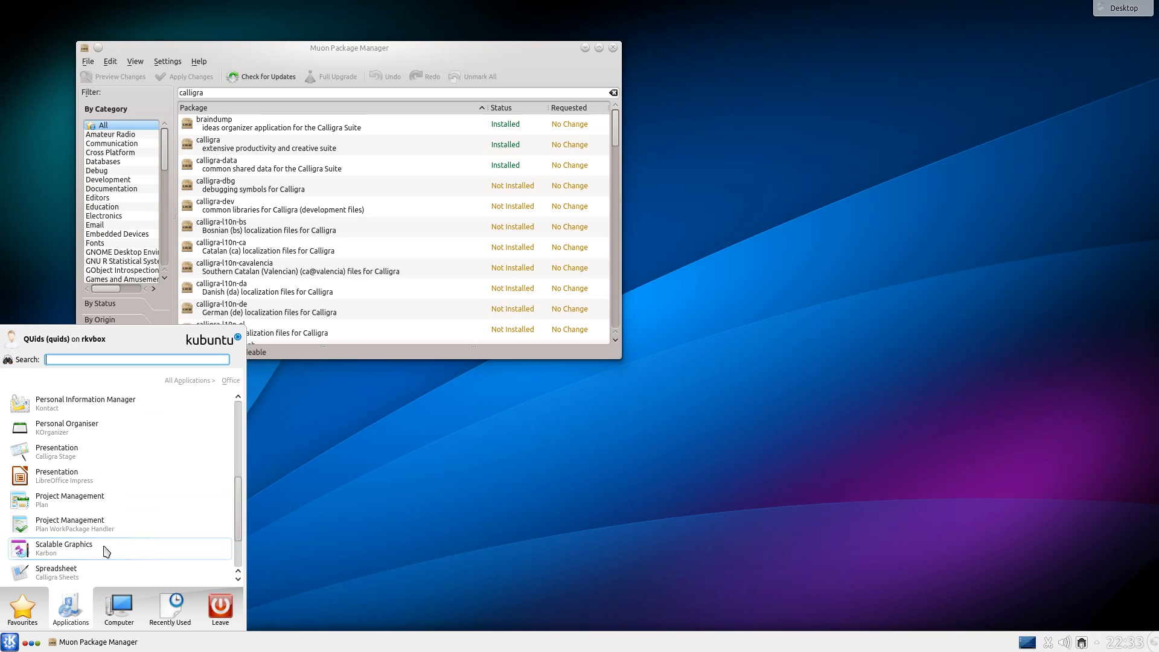
pyautogui.moveTo(107, 475)
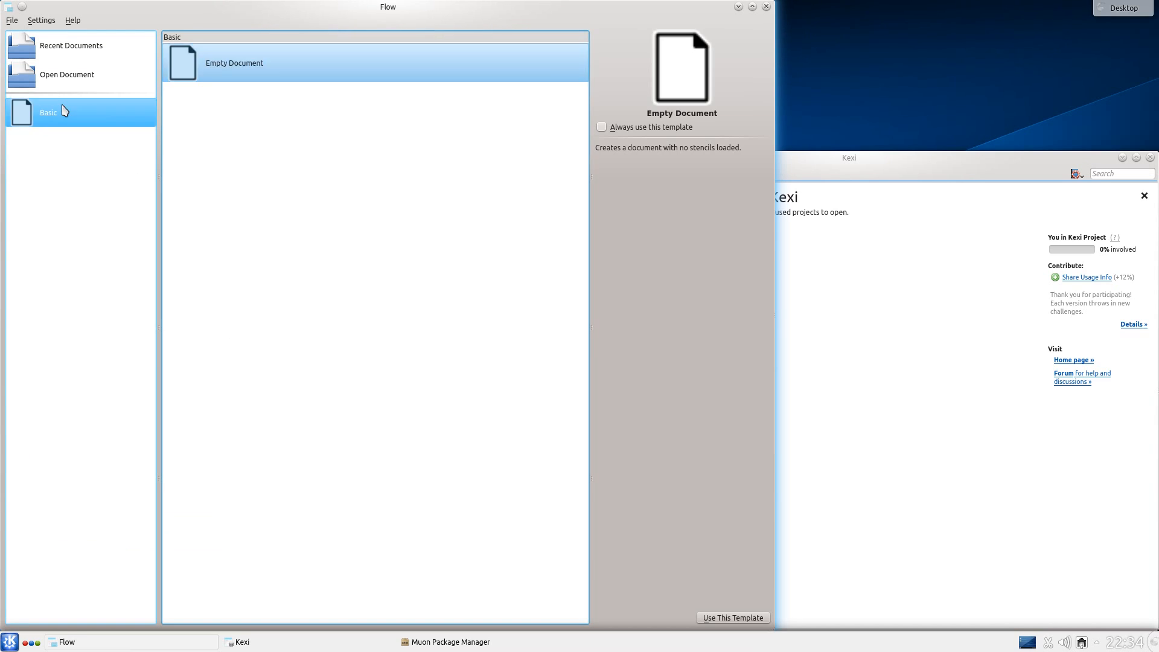
pyautogui.click(731, 617)
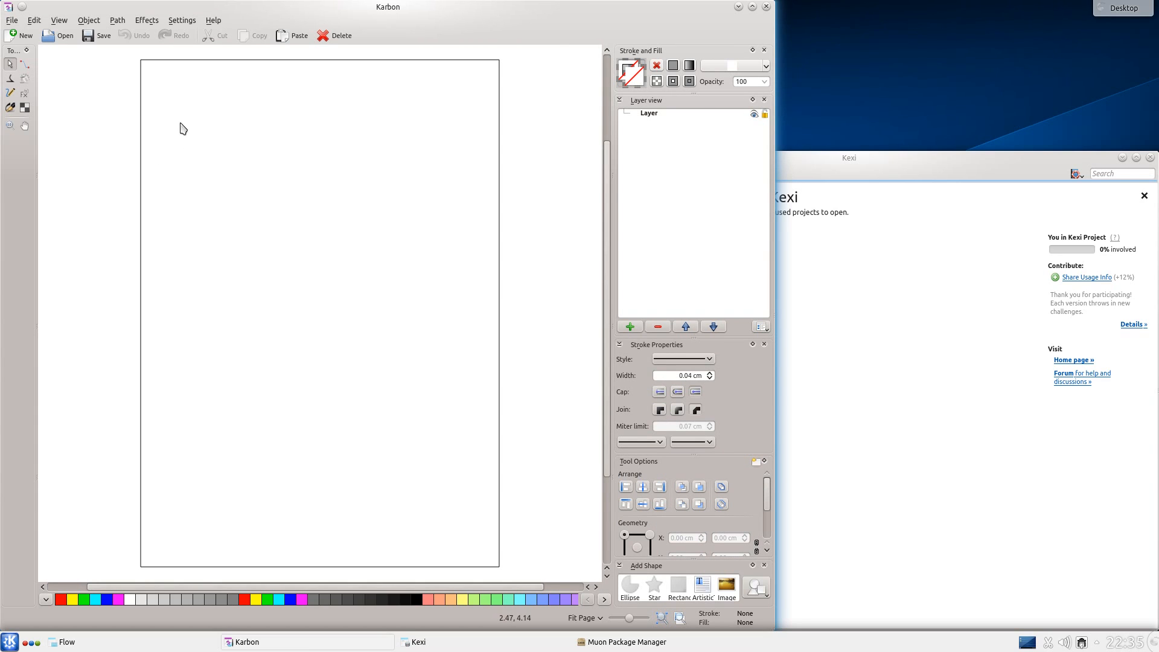
pyautogui.moveTo(65, 101)
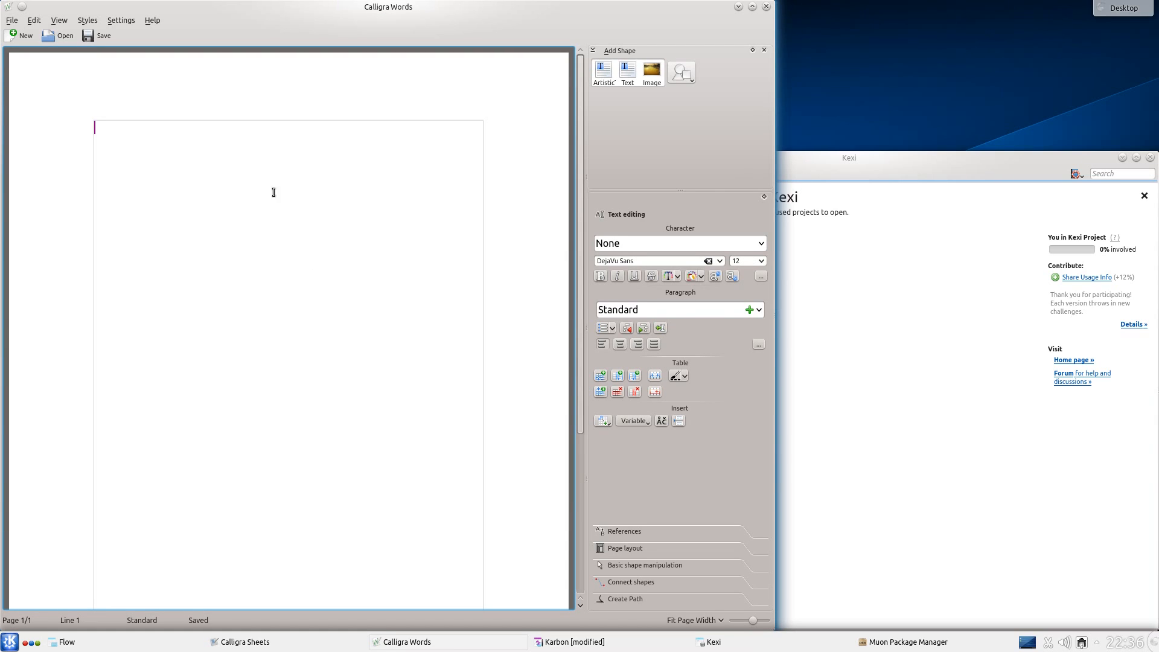
# Type 'Quids' and 'Here' in Words, open Linux Questions.odt in Author and Simpsons Points.ods in Sheets
pyautogui.write('Quids')
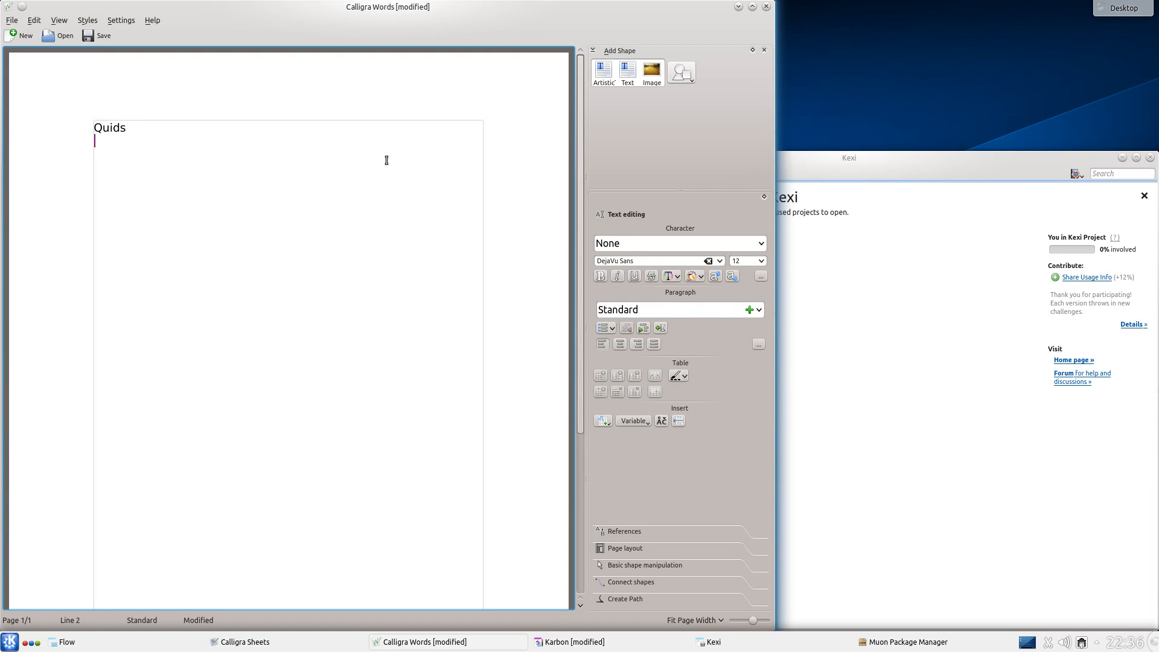
pyautogui.write('Here')
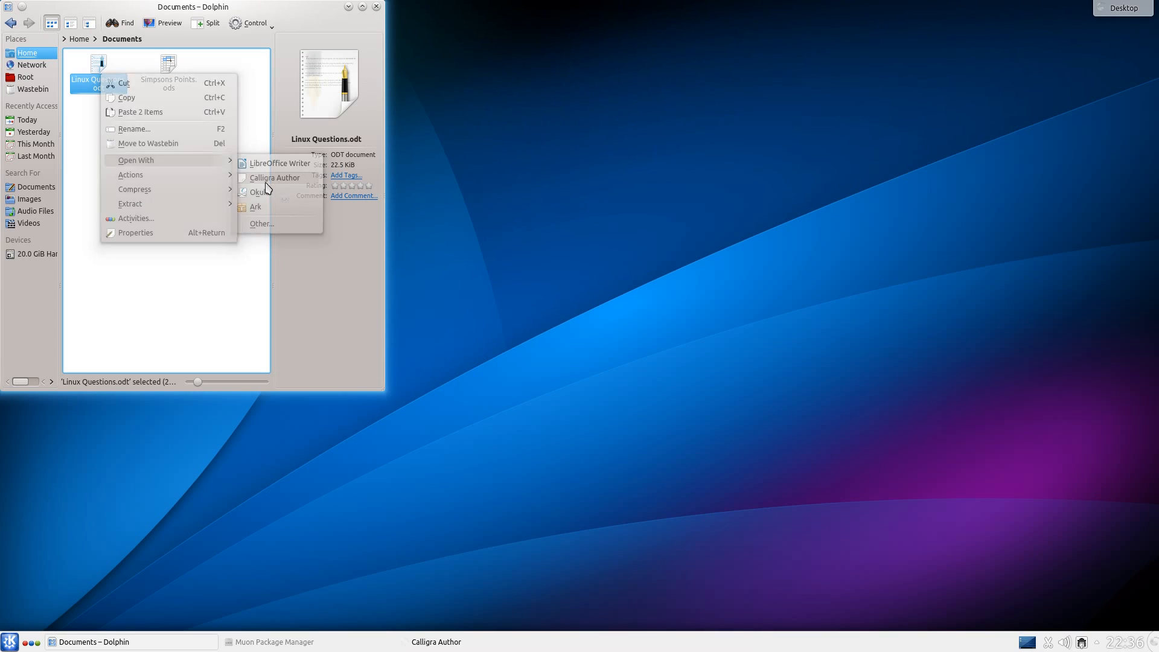
pyautogui.click(274, 177)
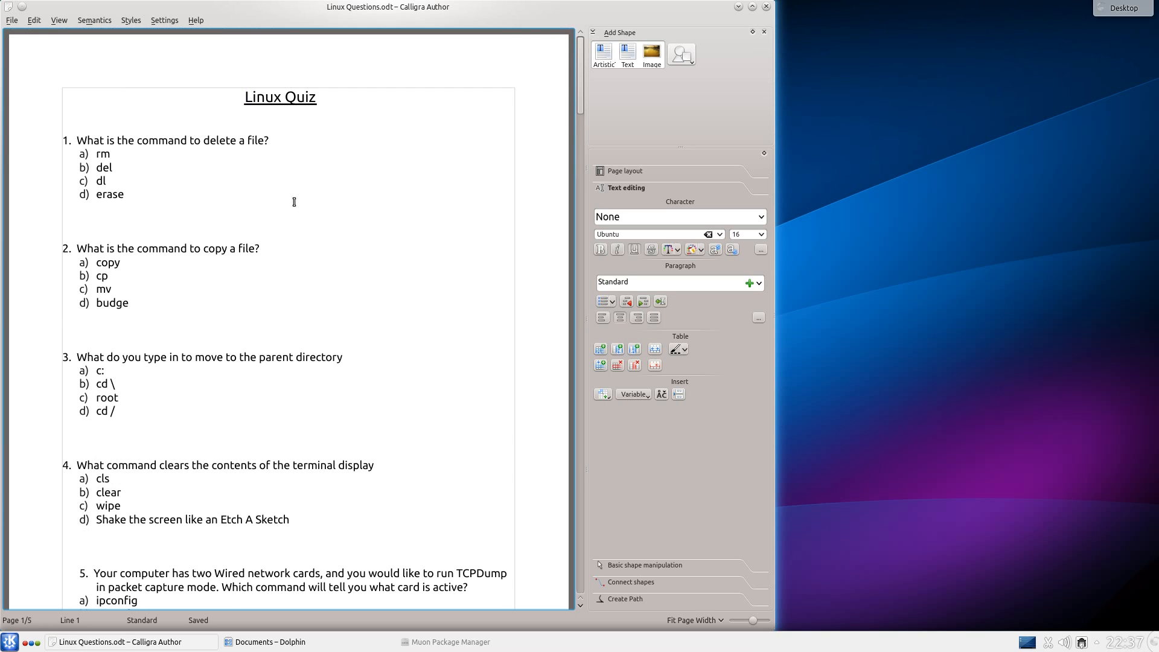
pyautogui.moveTo(738, 8)
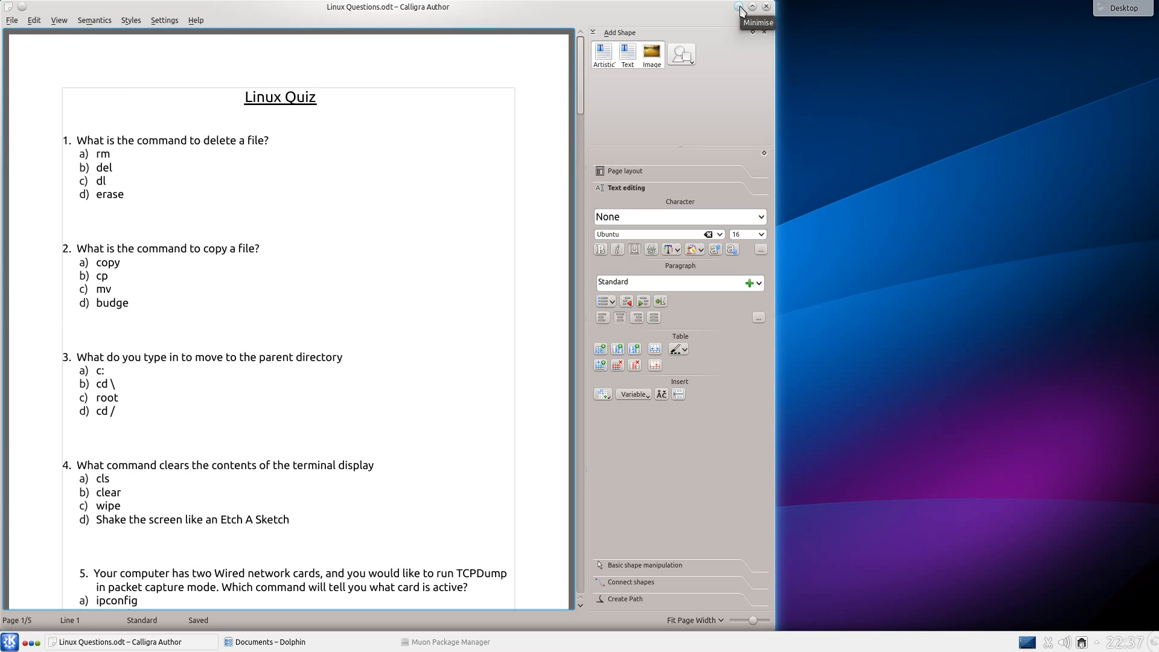
pyautogui.rightClick(167, 70)
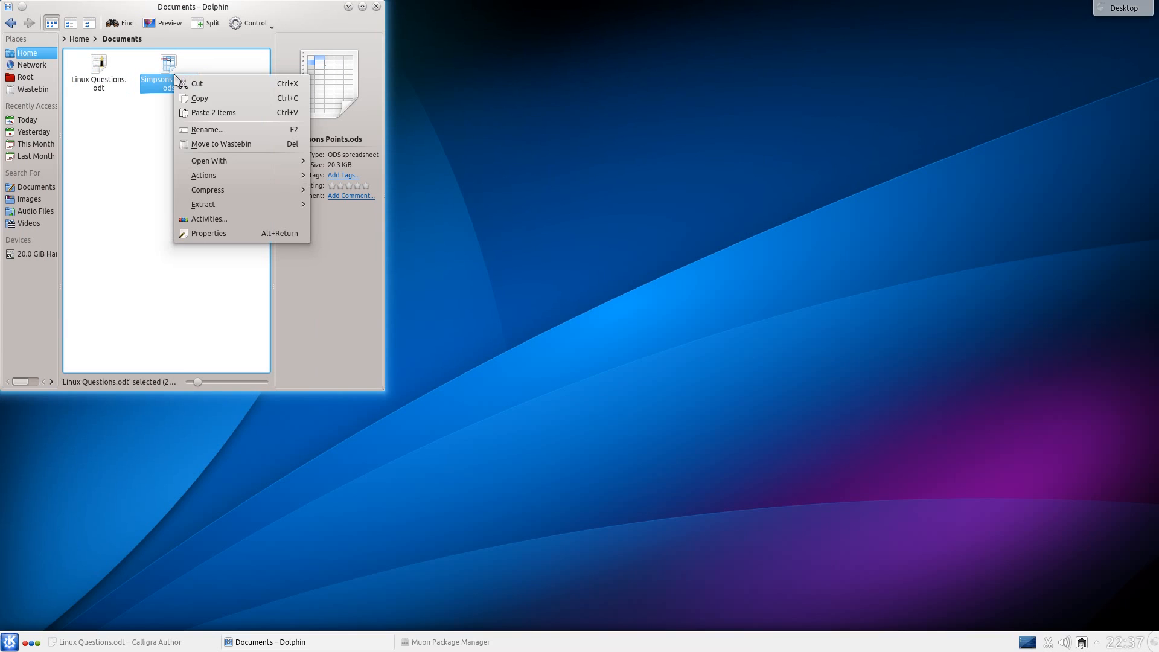
pyautogui.moveTo(209, 160)
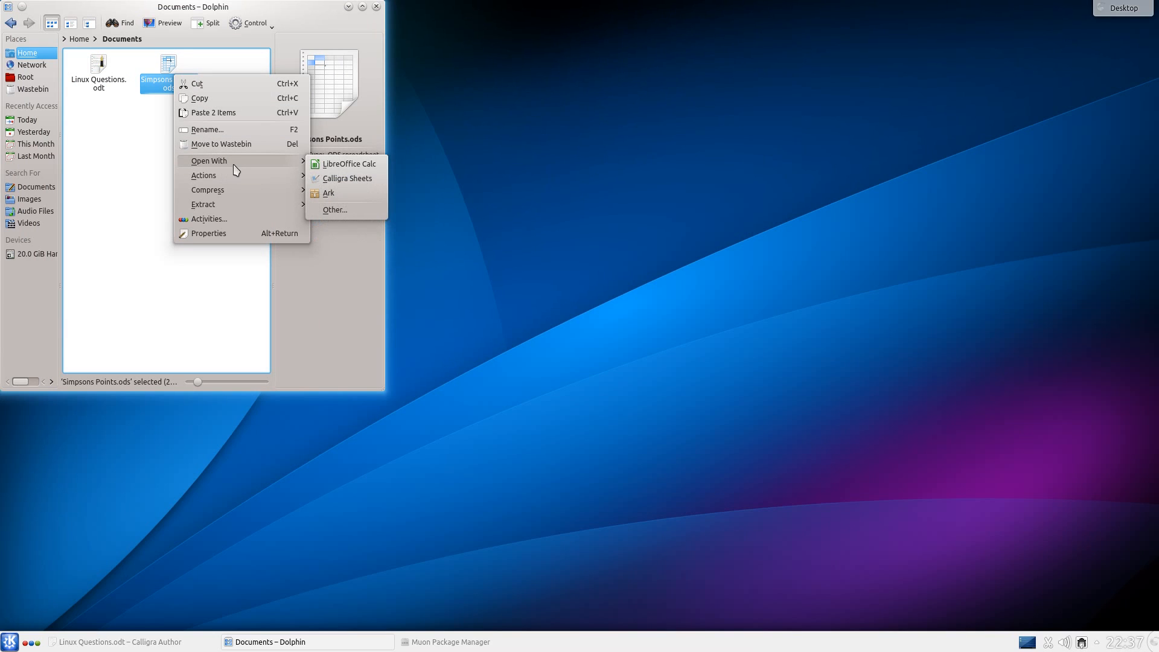
pyautogui.click(346, 178)
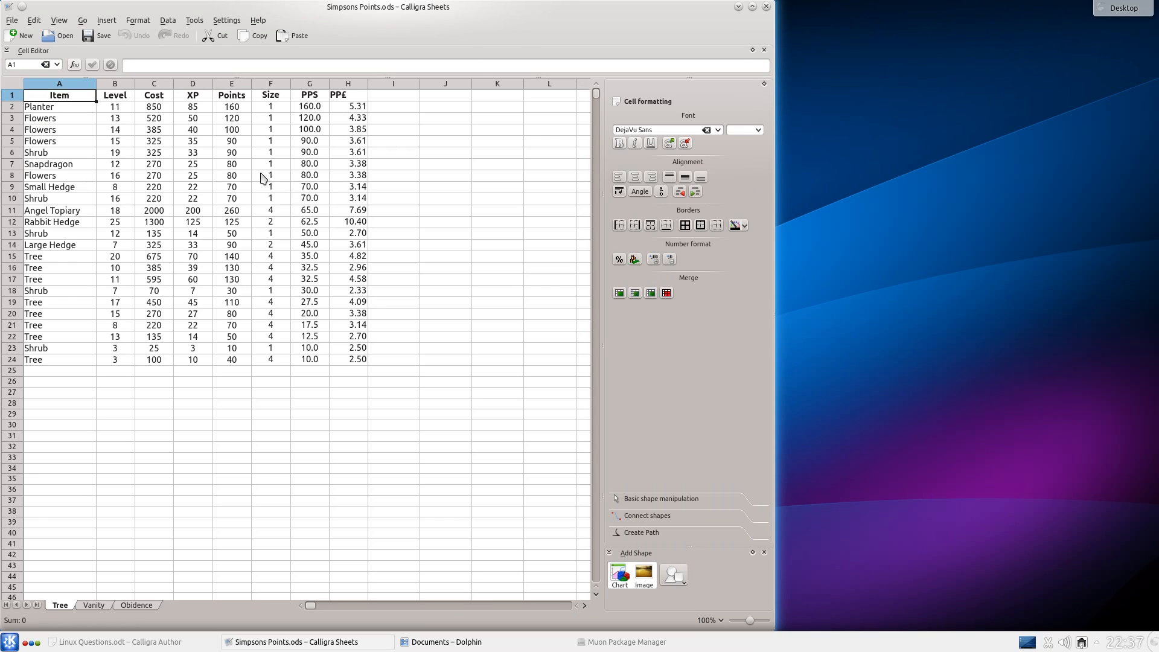
pyautogui.click(309, 336)
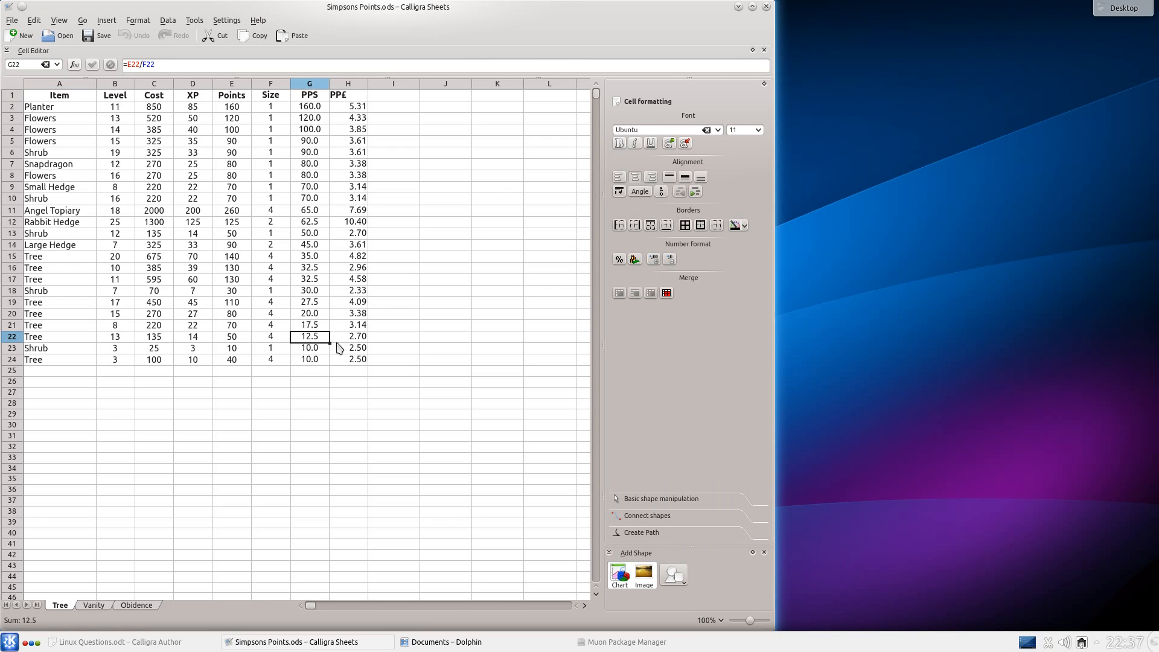
pyautogui.click(309, 313)
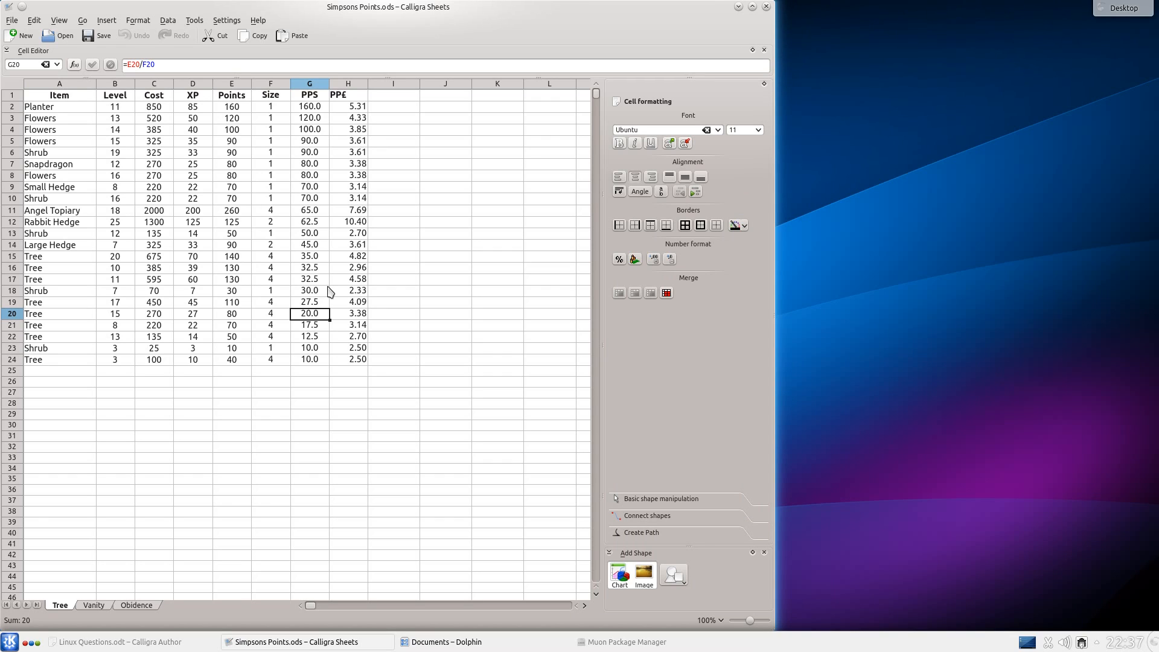
pyautogui.click(309, 289)
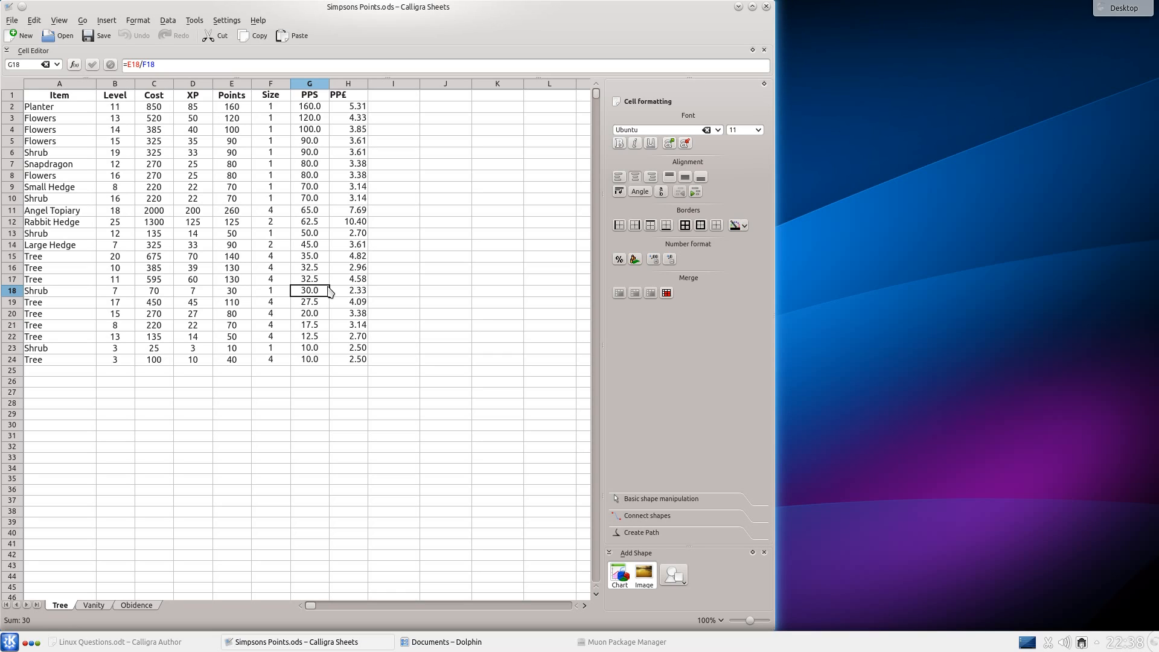
pyautogui.moveTo(508, 218)
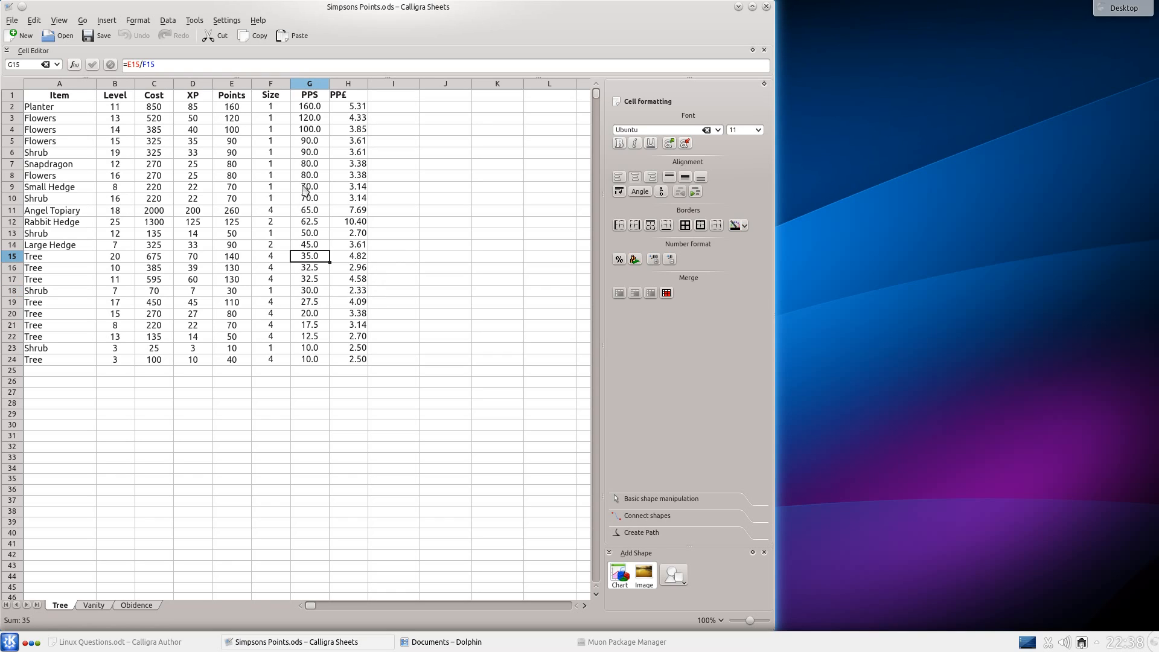
pyautogui.click(347, 198)
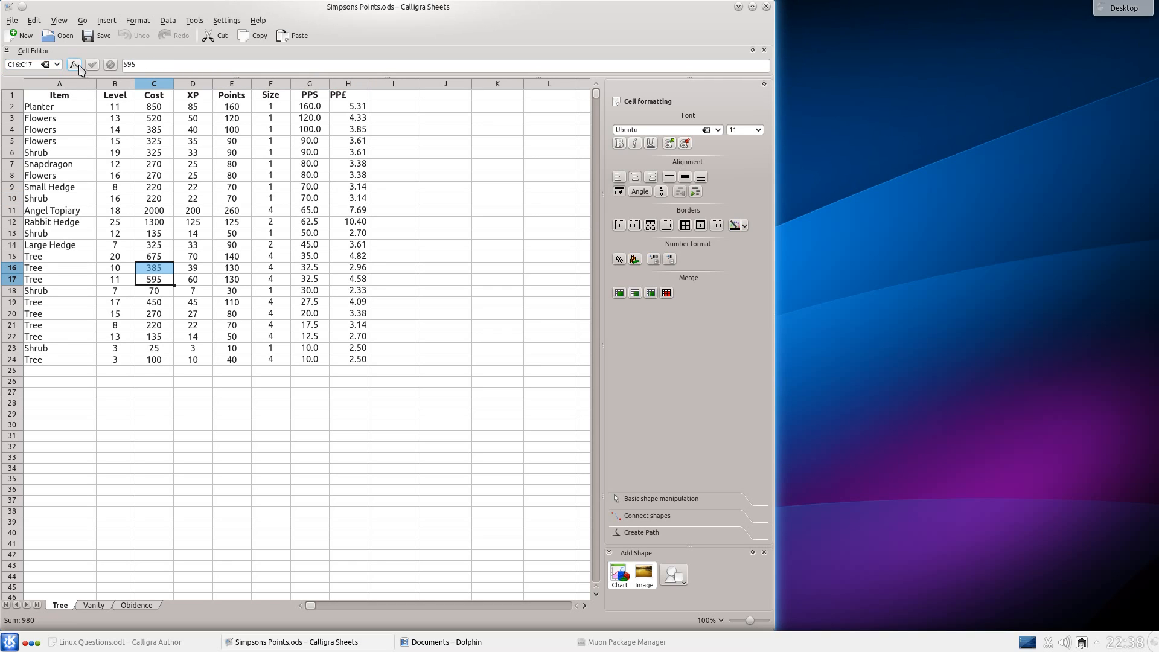
# Insert SUM, SUMIF and ROUND from the Math function category into the C17 formula
pyautogui.click(73, 65)
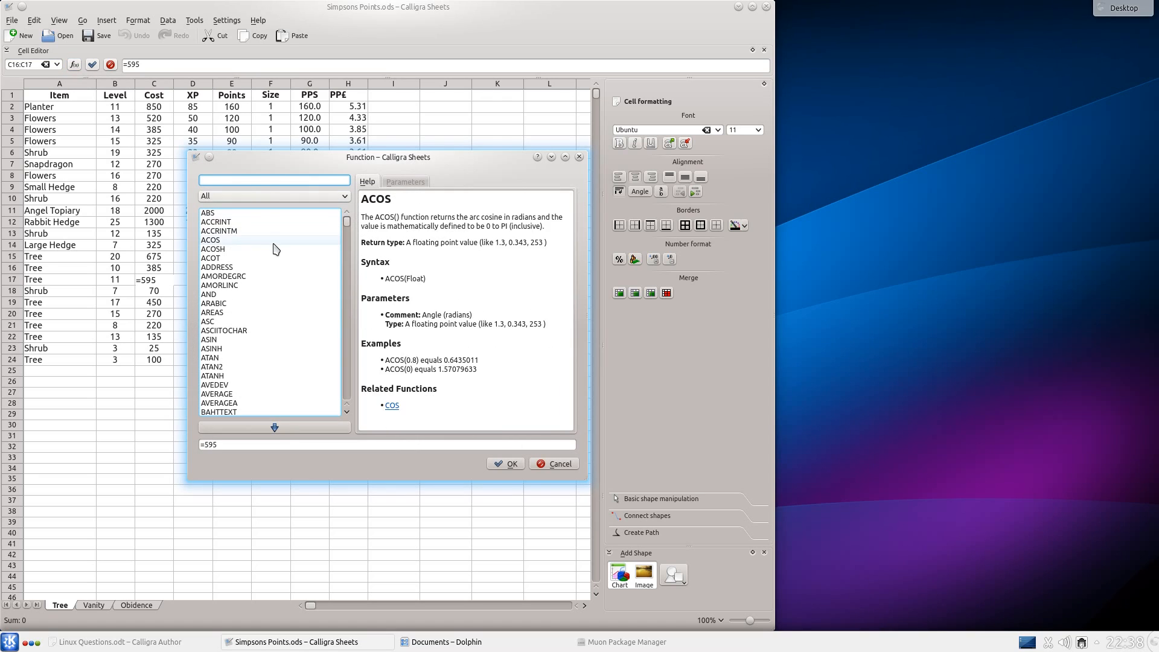
pyautogui.click(210, 339)
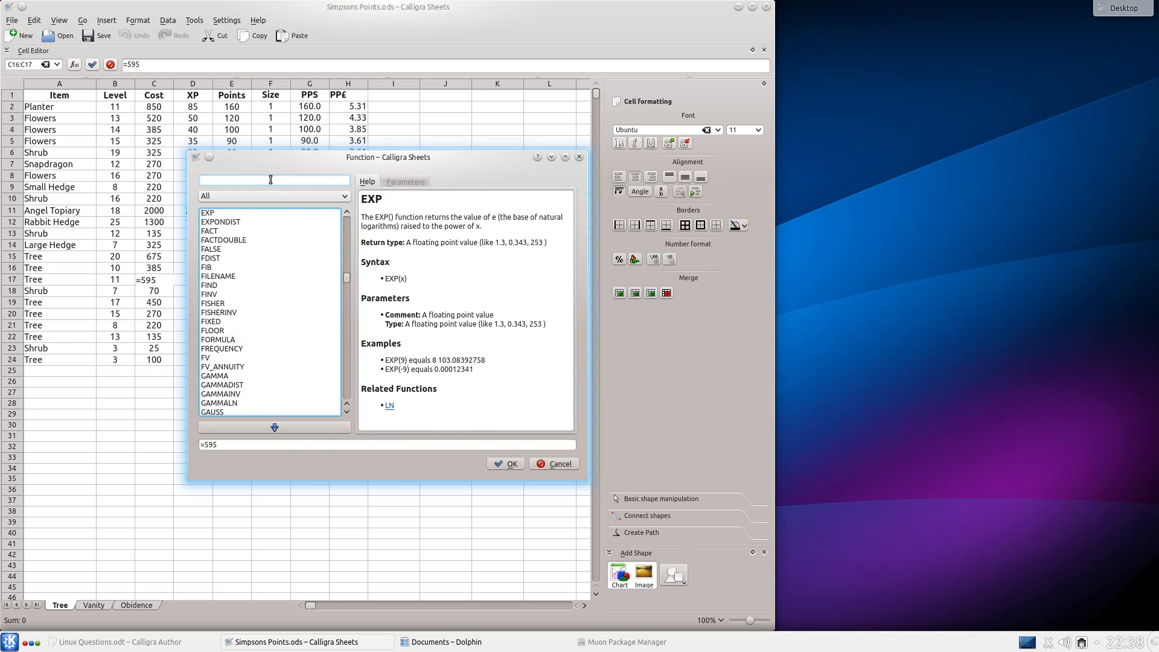
pyautogui.click(272, 195)
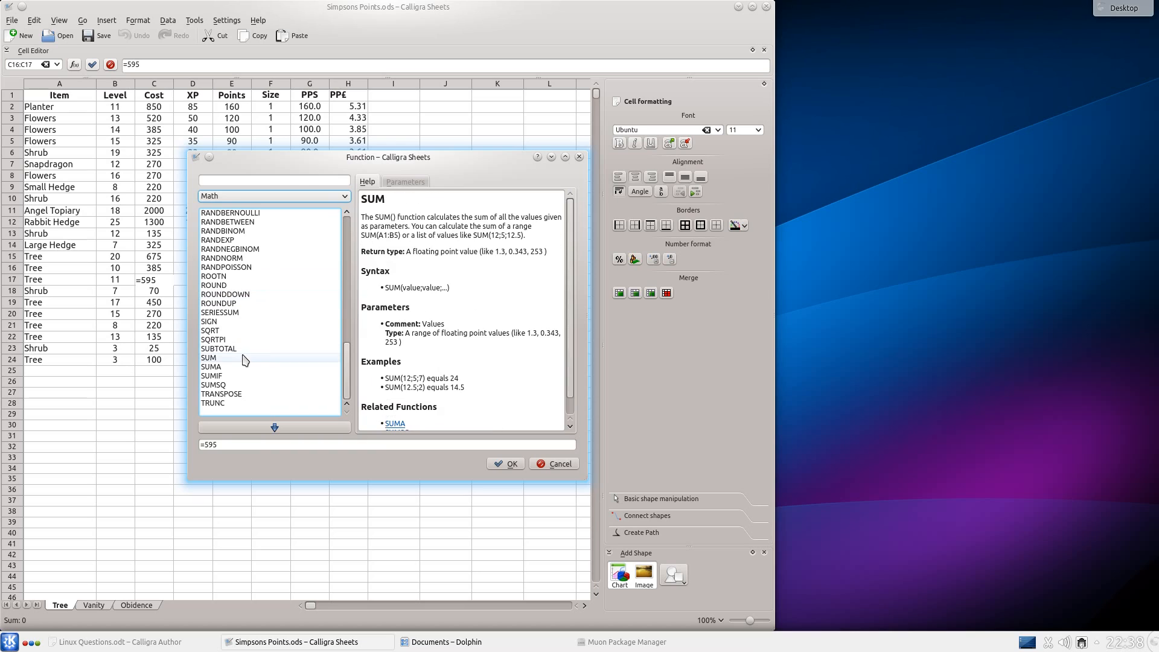
pyautogui.doubleClick(208, 357)
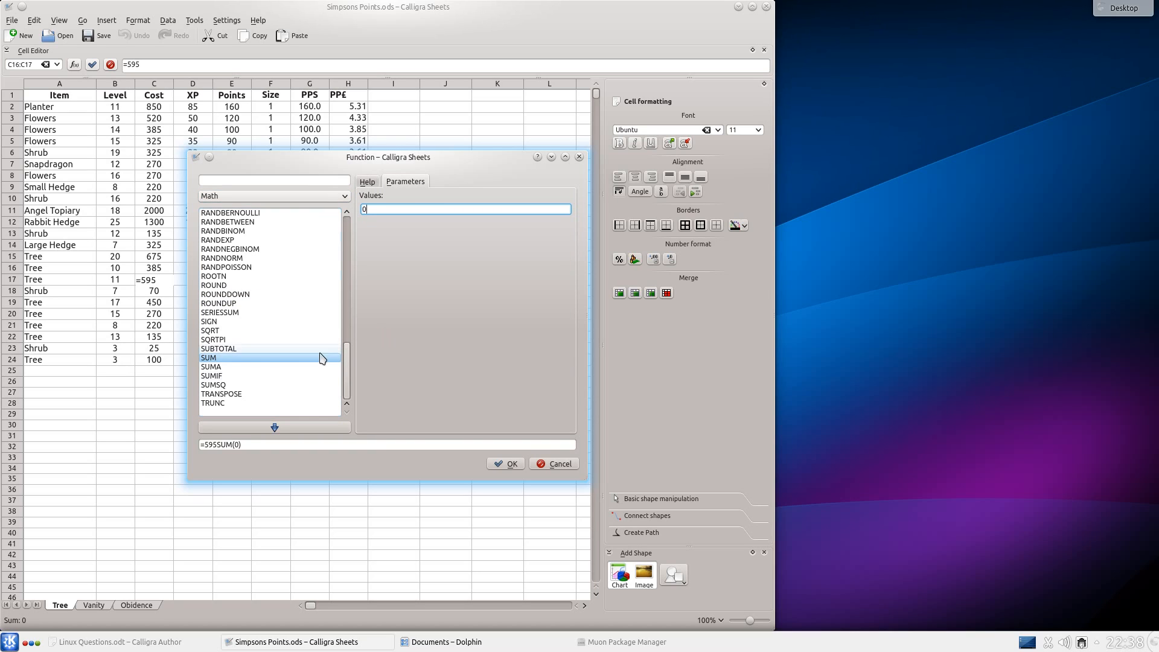
pyautogui.click(212, 376)
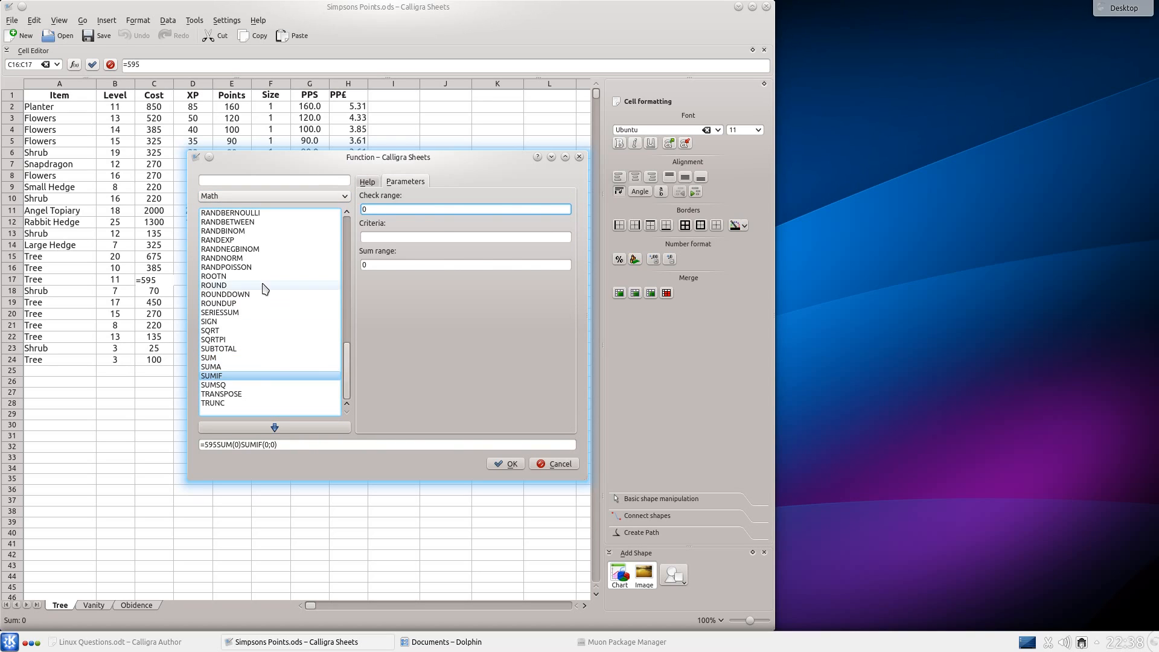
pyautogui.click(213, 286)
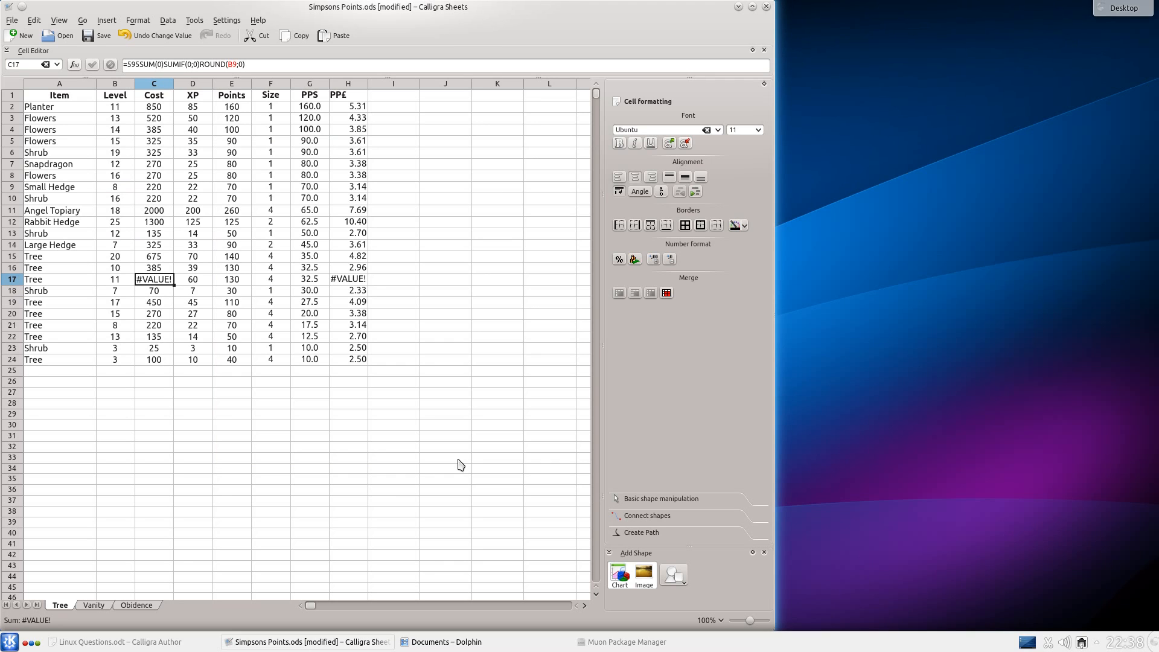
pyautogui.moveTo(737, 22)
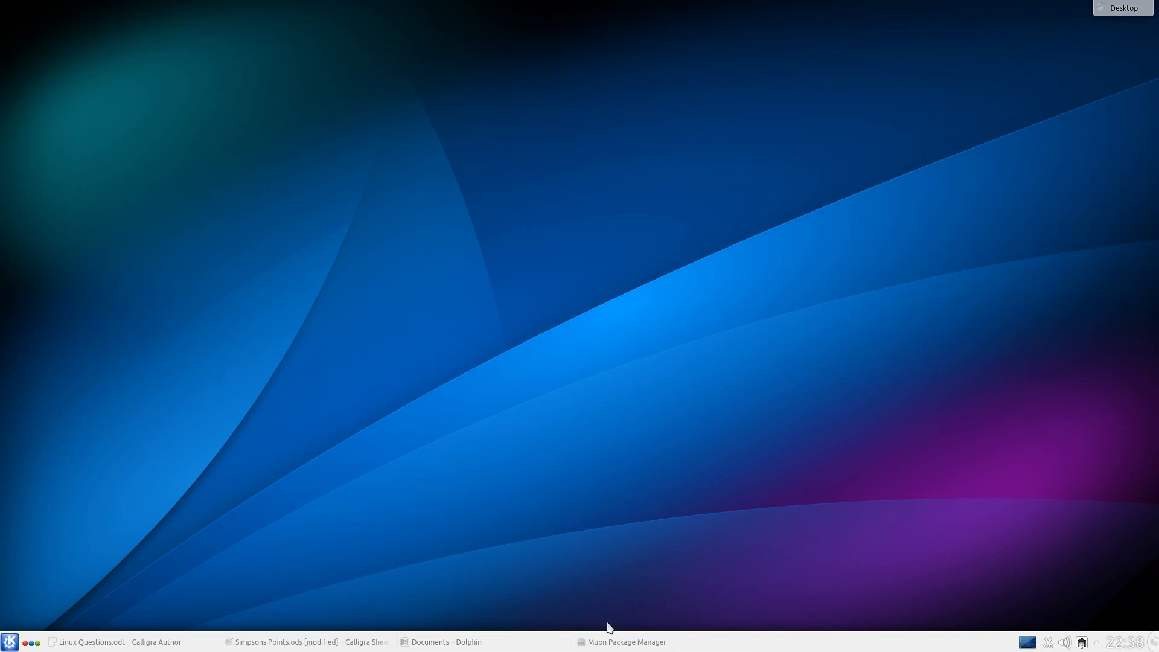
# Restore Muon, filter by 'libre' and select the first installed LibreOffice package
pyautogui.click(620, 642)
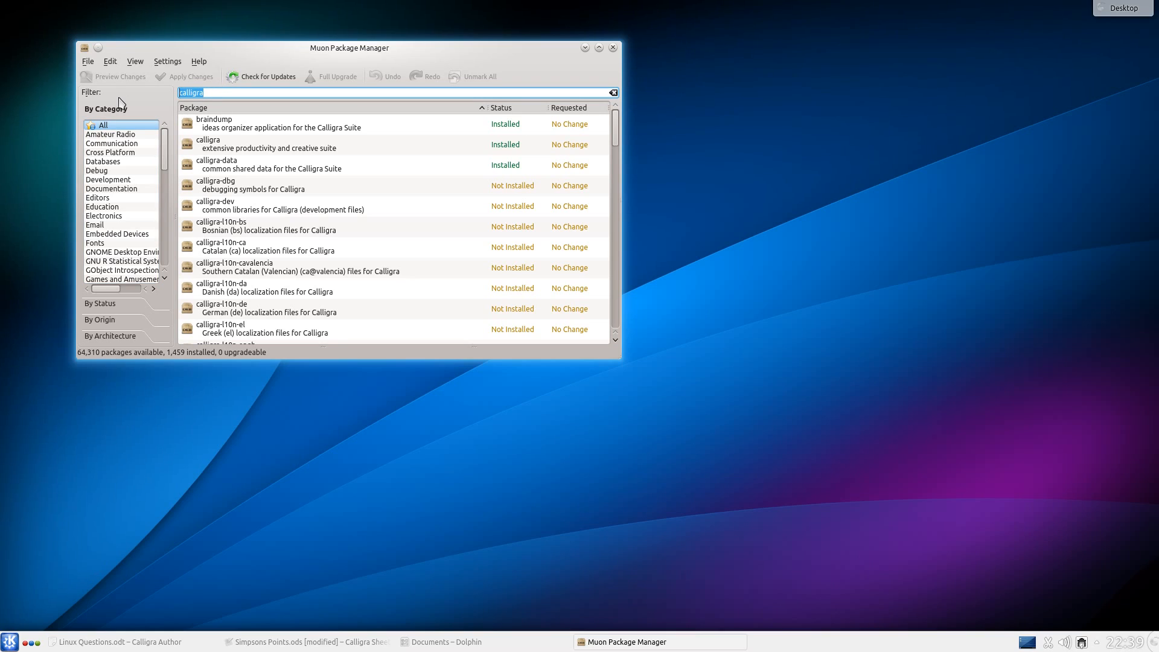
pyautogui.write('libreoffice')
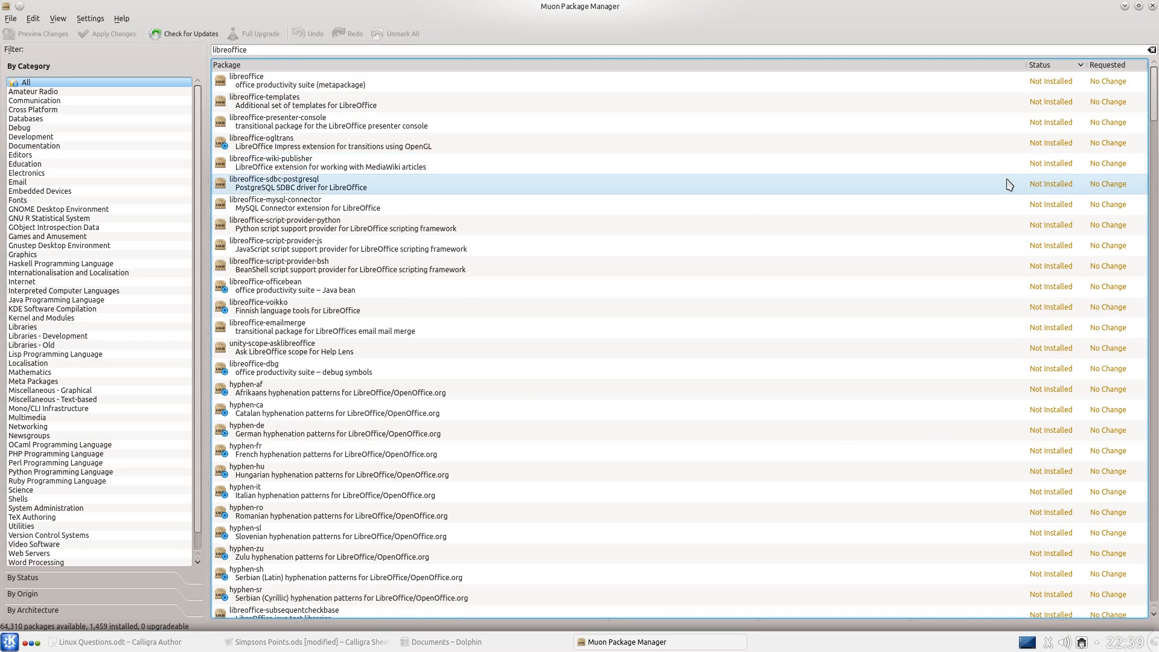
pyautogui.scroll(-3)
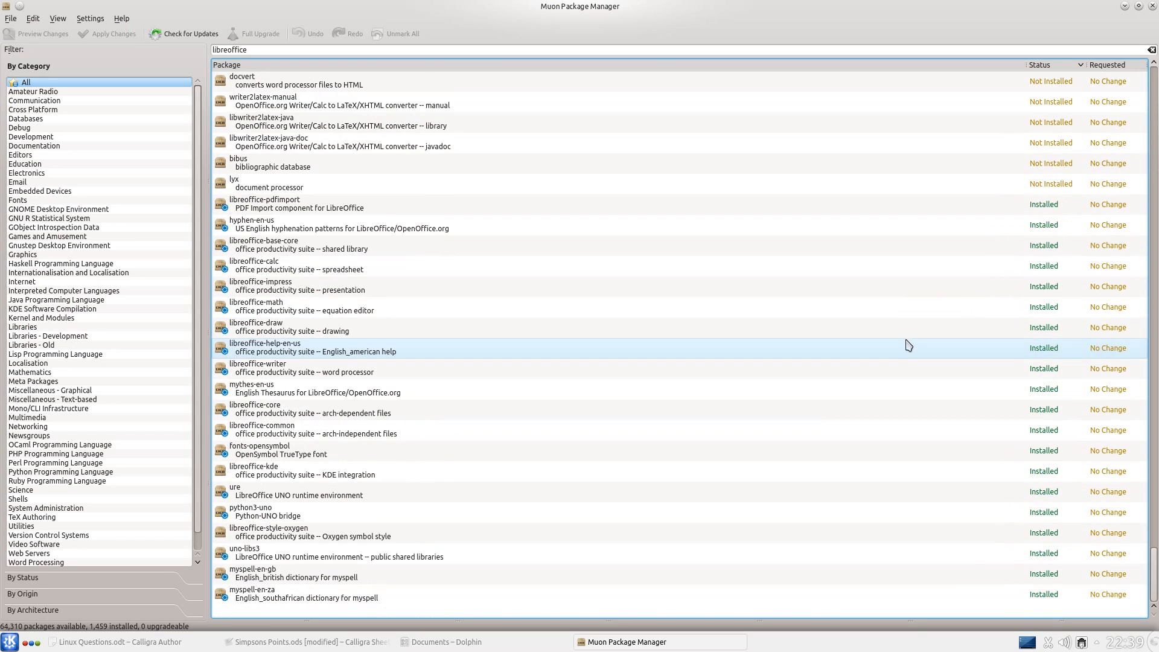
pyautogui.click(510, 208)
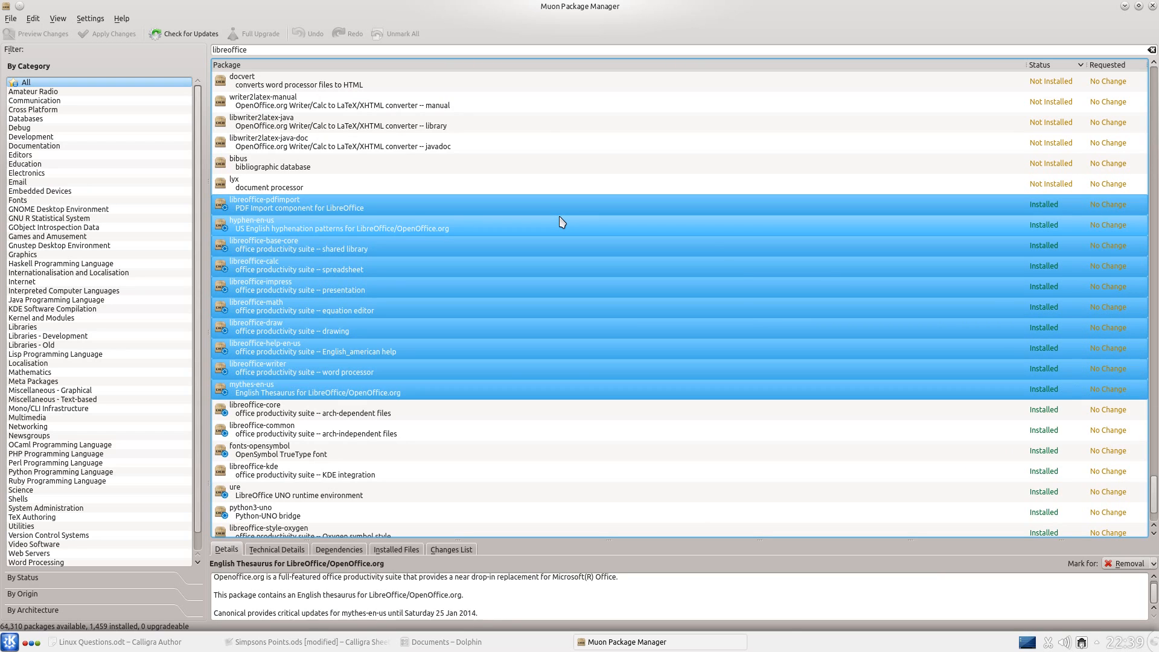
# Accept removing python3-uno with the LibreOffice purge and apply the changes
pyautogui.scroll(-3)
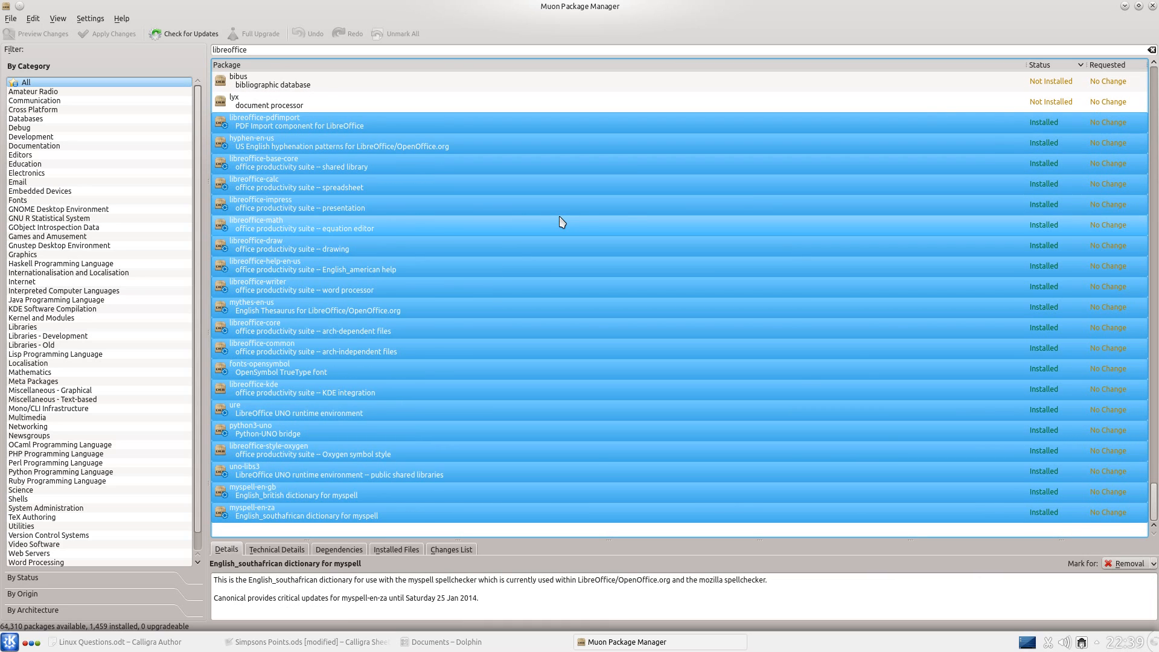
pyautogui.moveTo(279, 515)
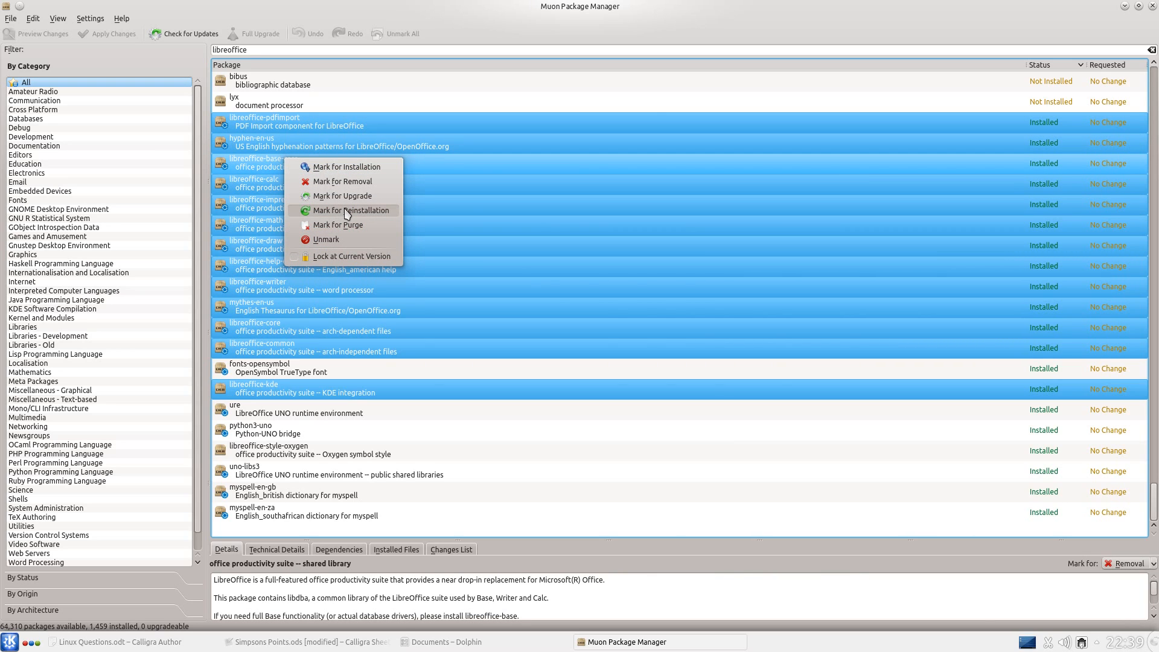
pyautogui.moveTo(344, 225)
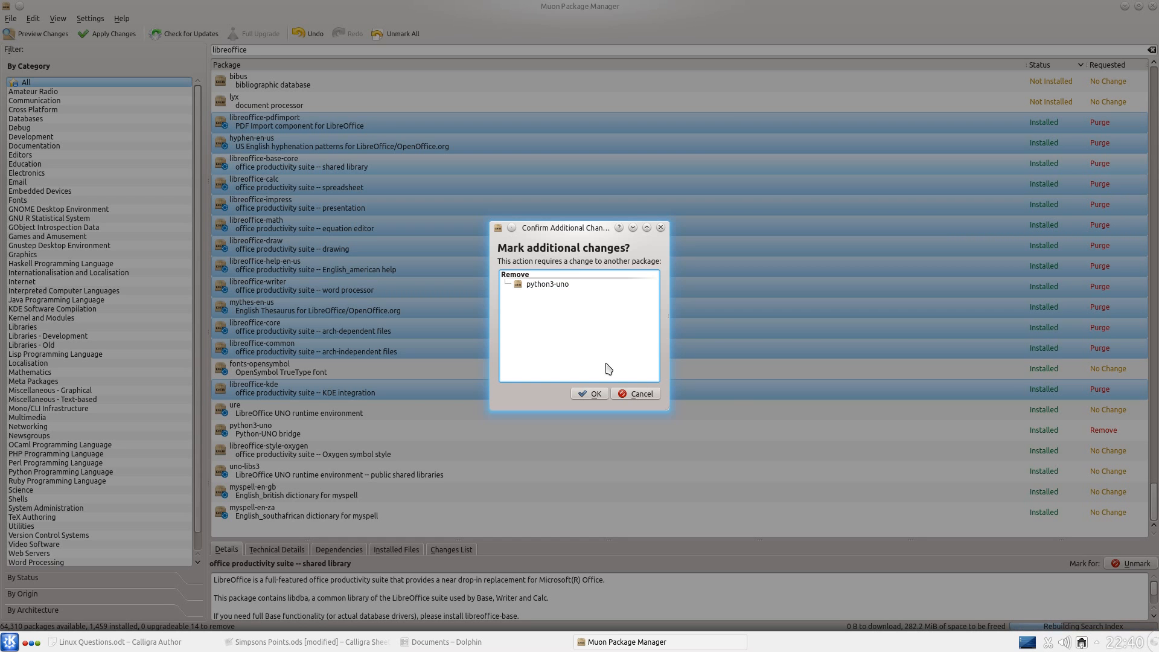
pyautogui.click(589, 393)
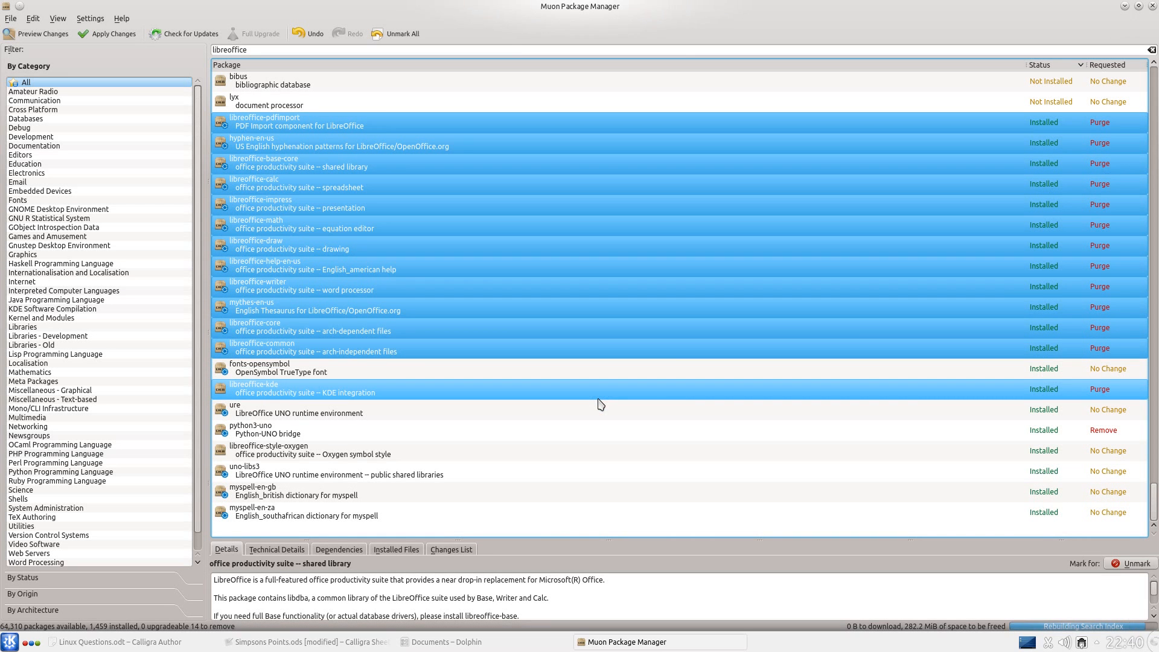
pyautogui.click(105, 33)
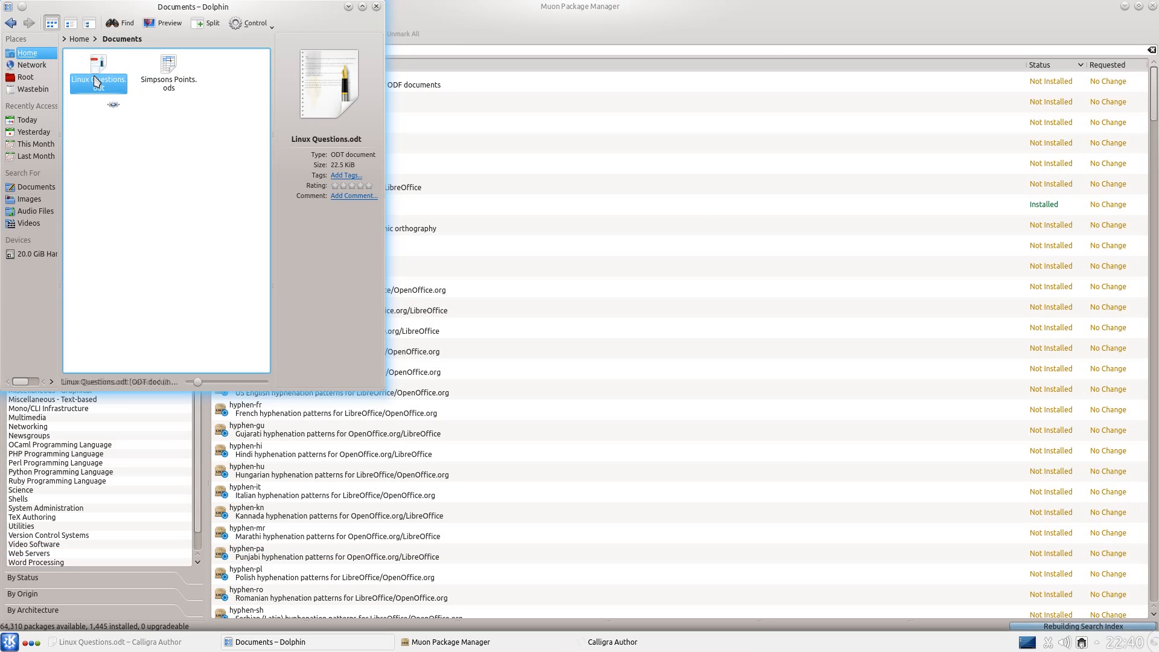
# Reopen Linux Questions.odt in Calligra Author, close it, and minimize Muon
pyautogui.doubleClick(98, 63)
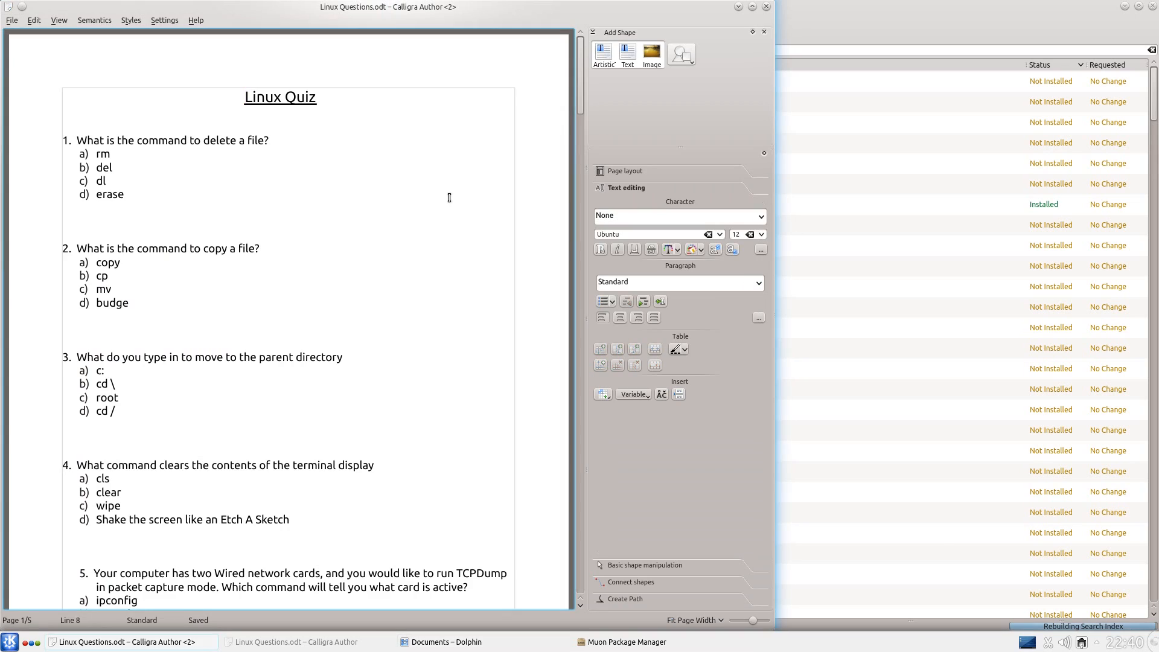
pyautogui.click(127, 194)
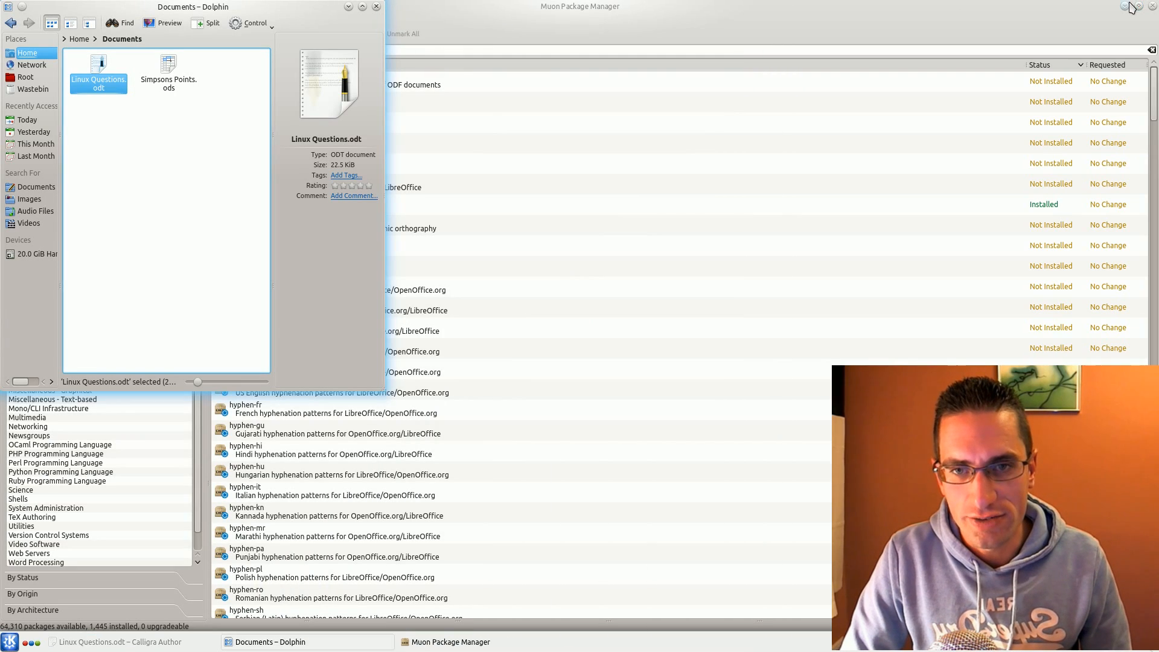
pyautogui.click(1149, 7)
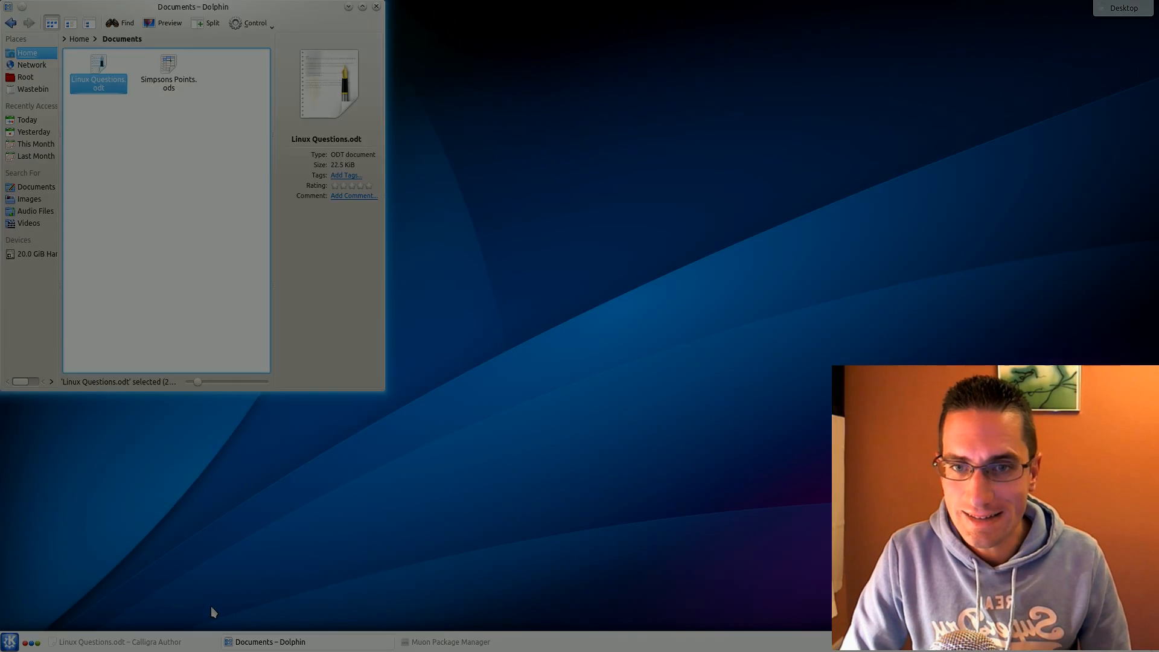